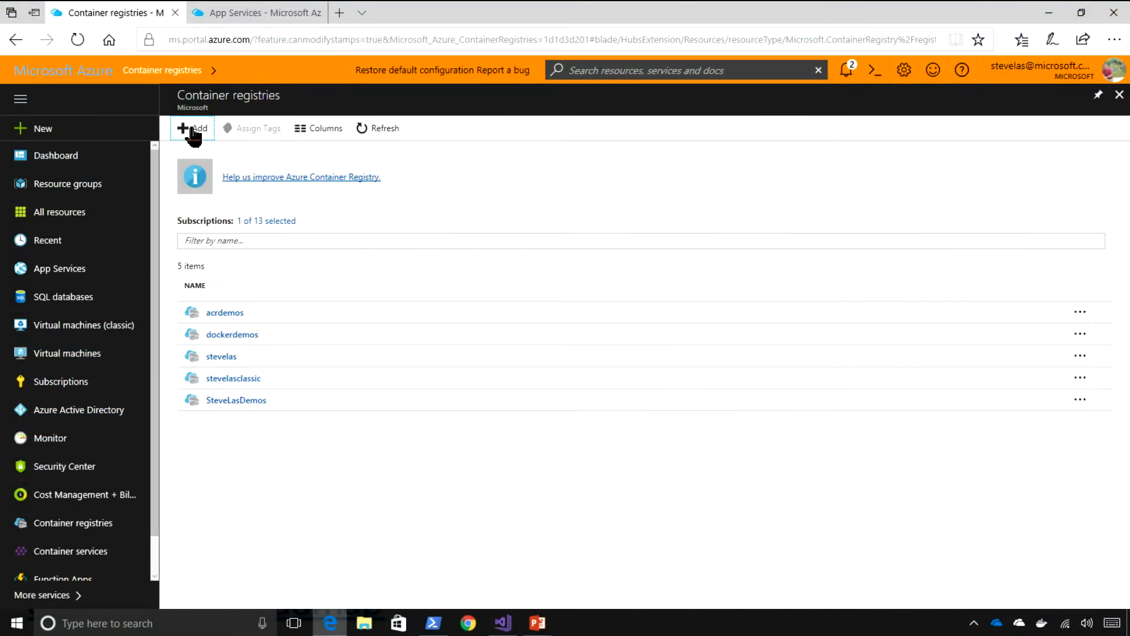
Create container registry acrazf in a new resource group acrazf, located in a West region.
click(190, 128)
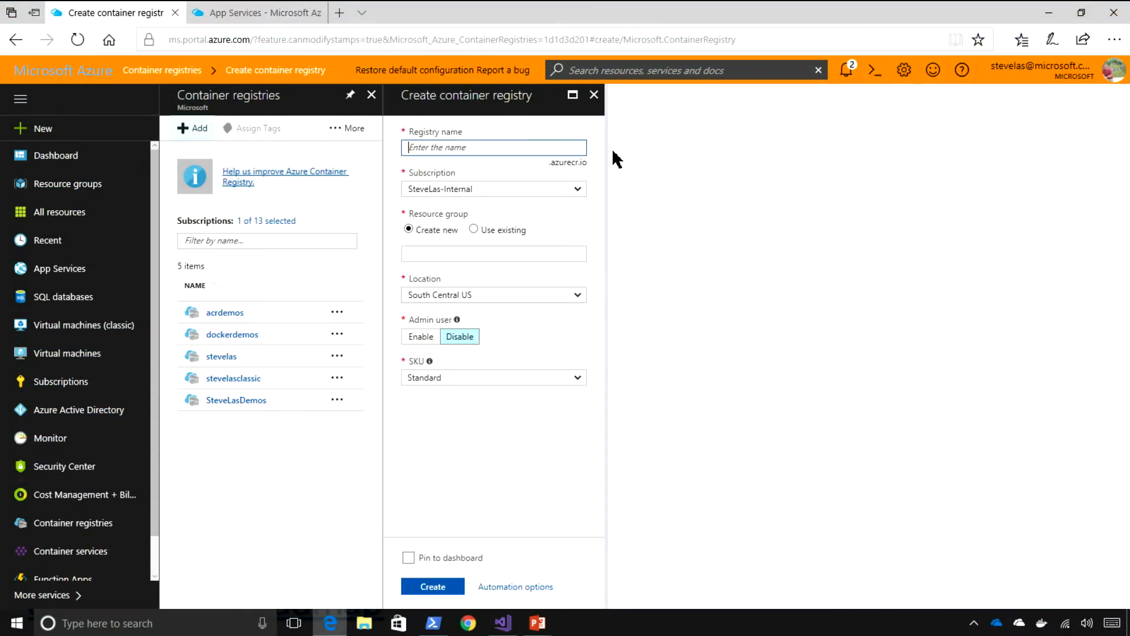
text(acrazf)
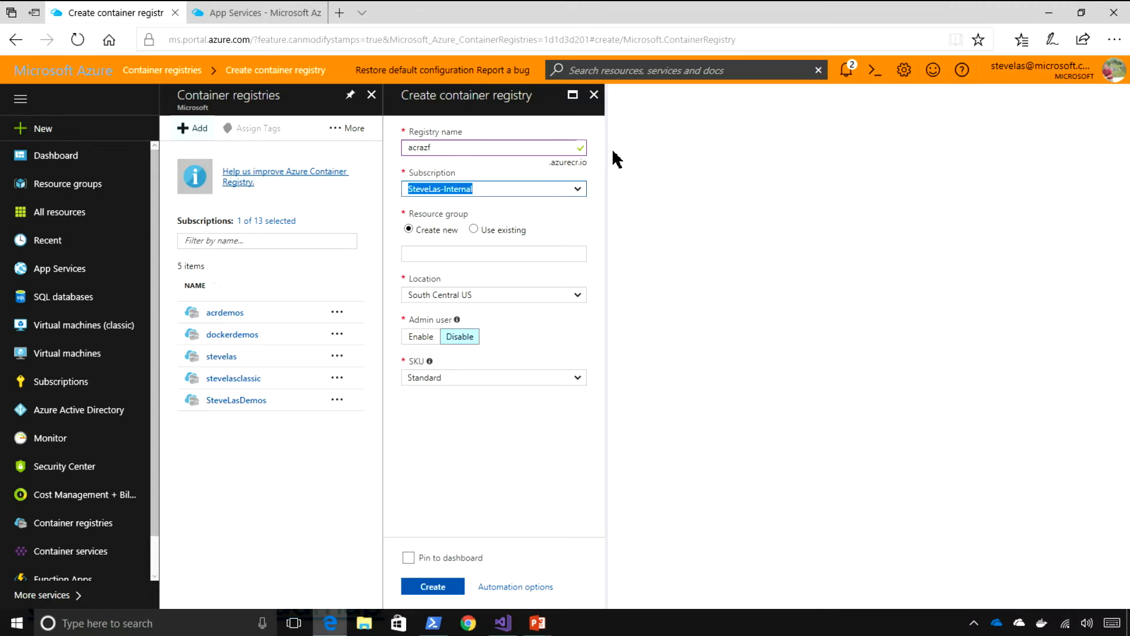
click(493, 253)
text(acrazf)
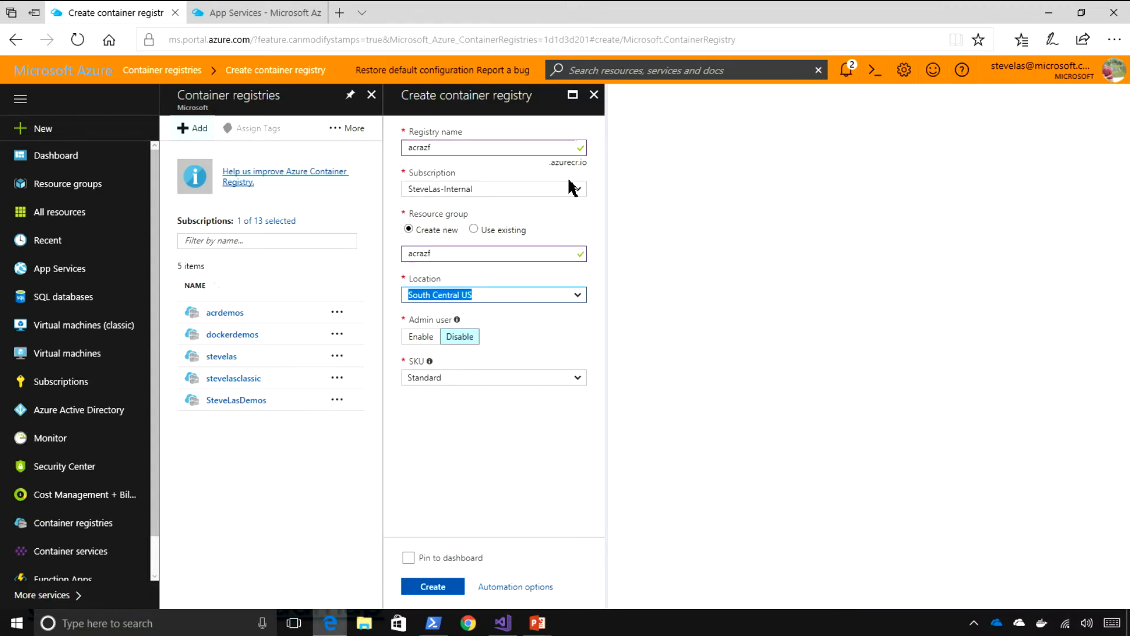
text(west)
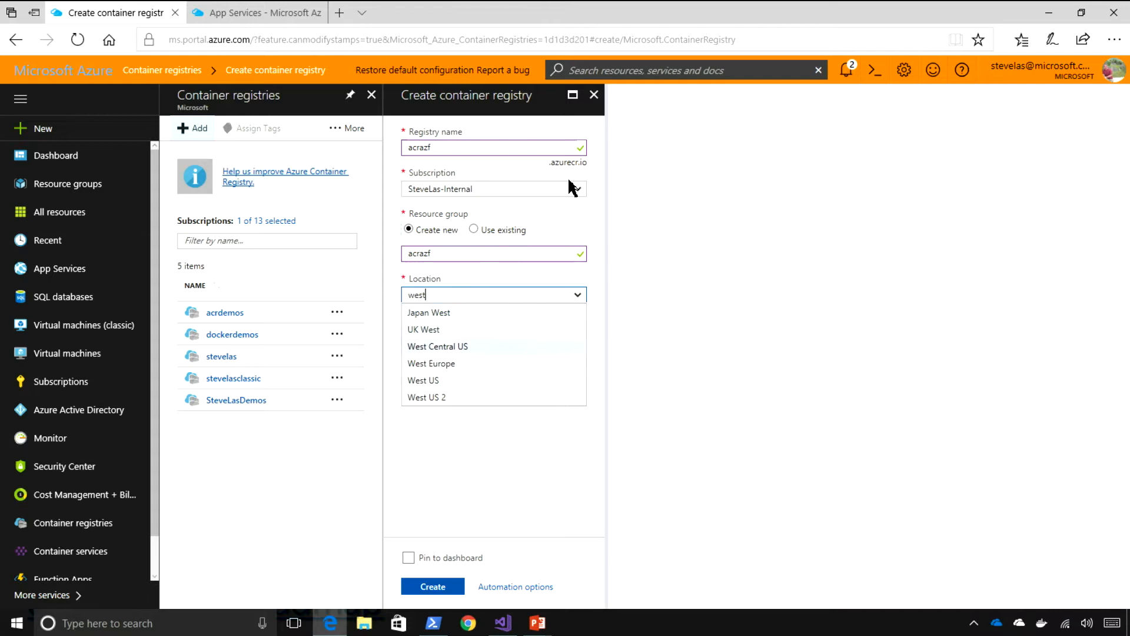
click(423, 380)
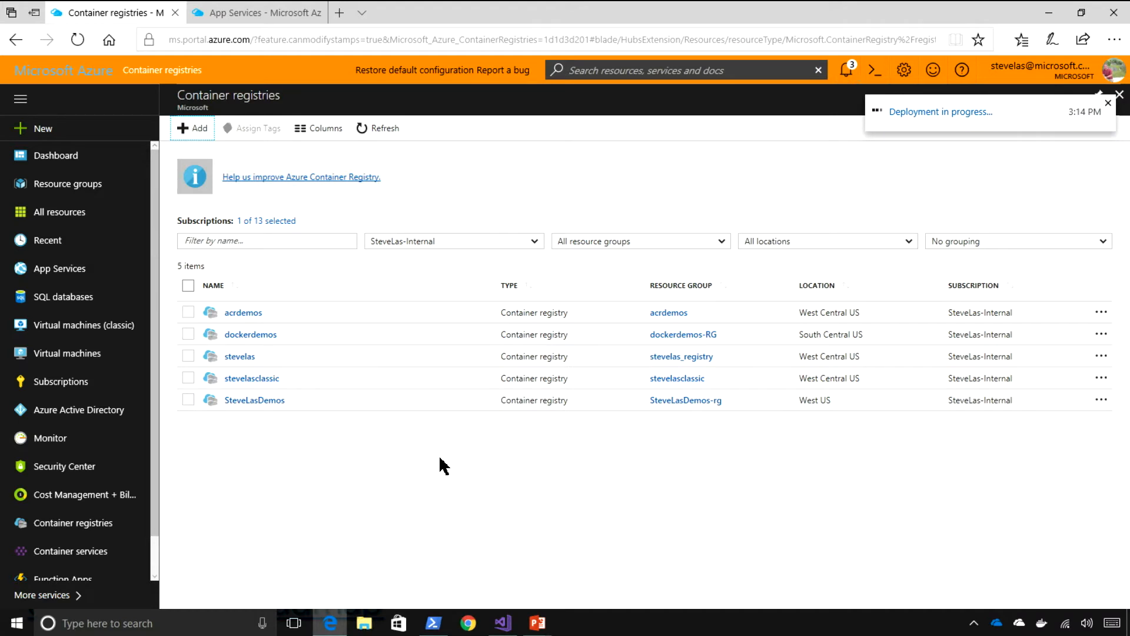
Refresh the registry list and open the newly deployed acrazf registry.
click(1105, 102)
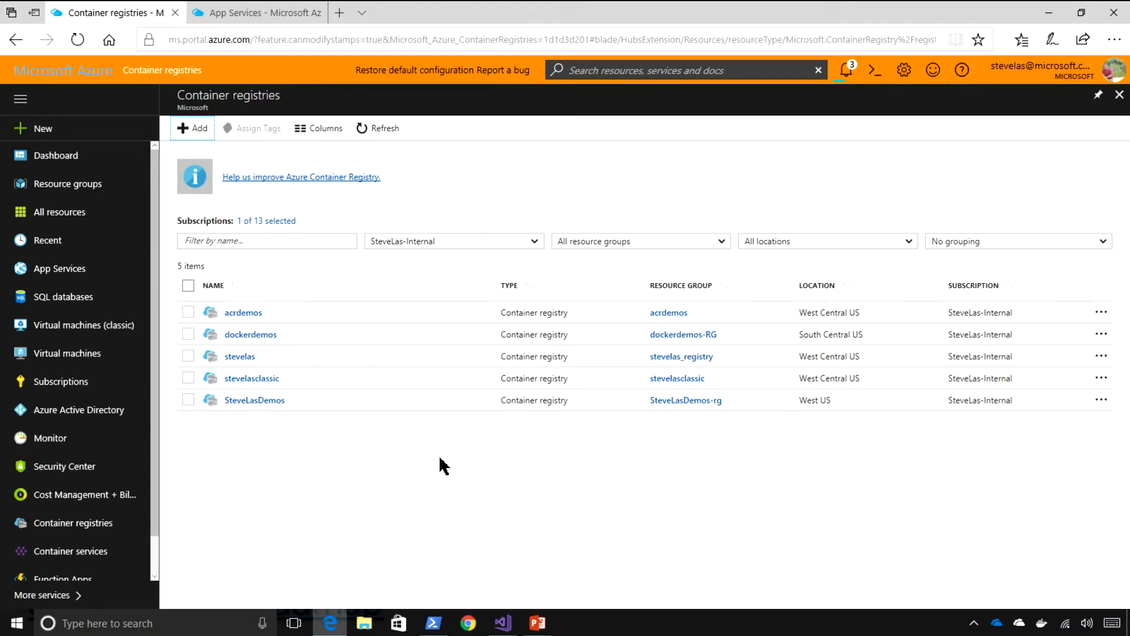
mouse_move(537, 378)
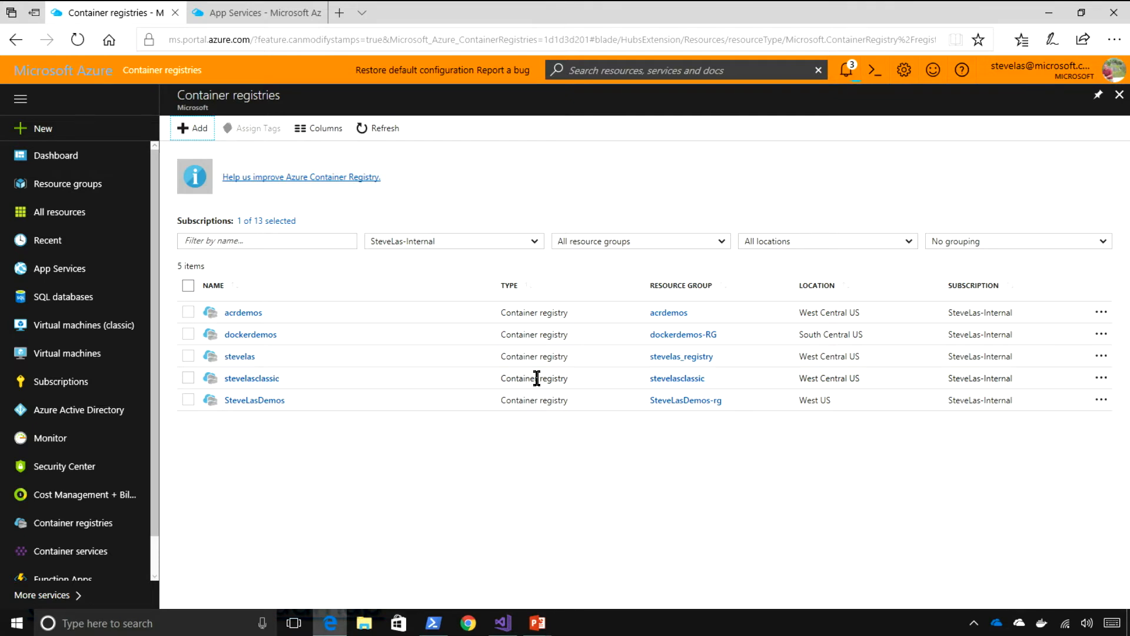
mouse_move(504, 277)
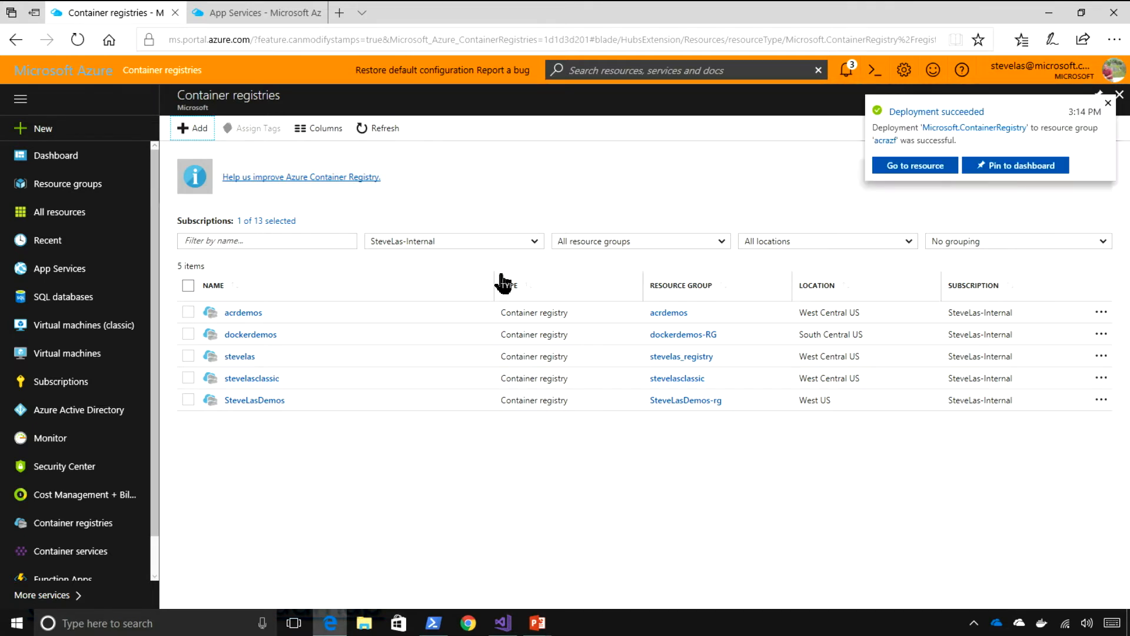
mouse_move(1109, 124)
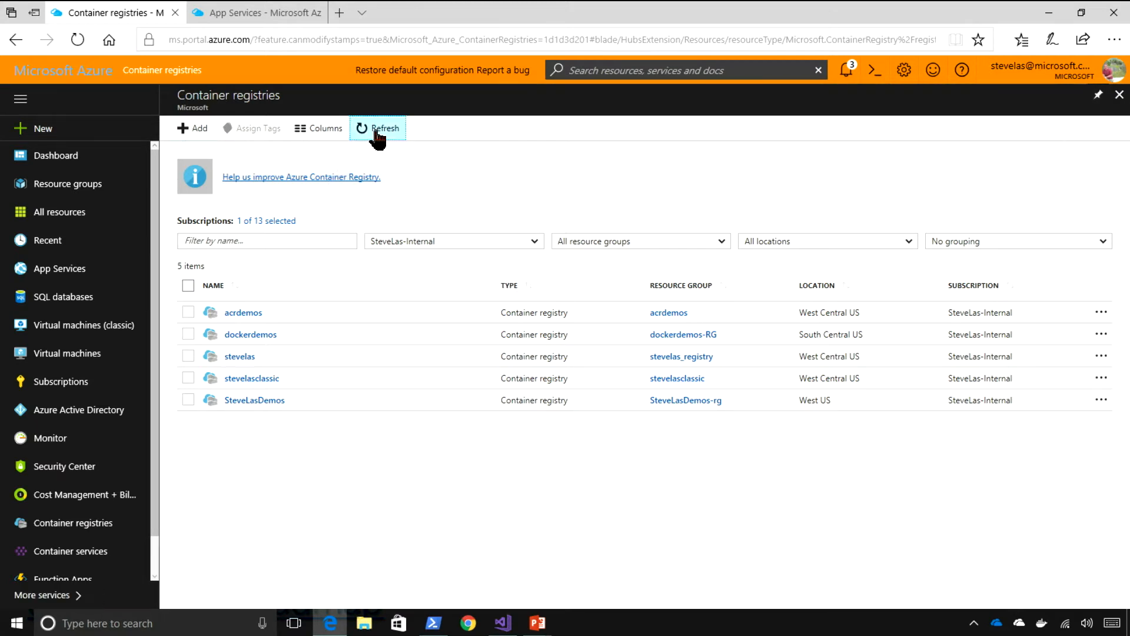
click(378, 128)
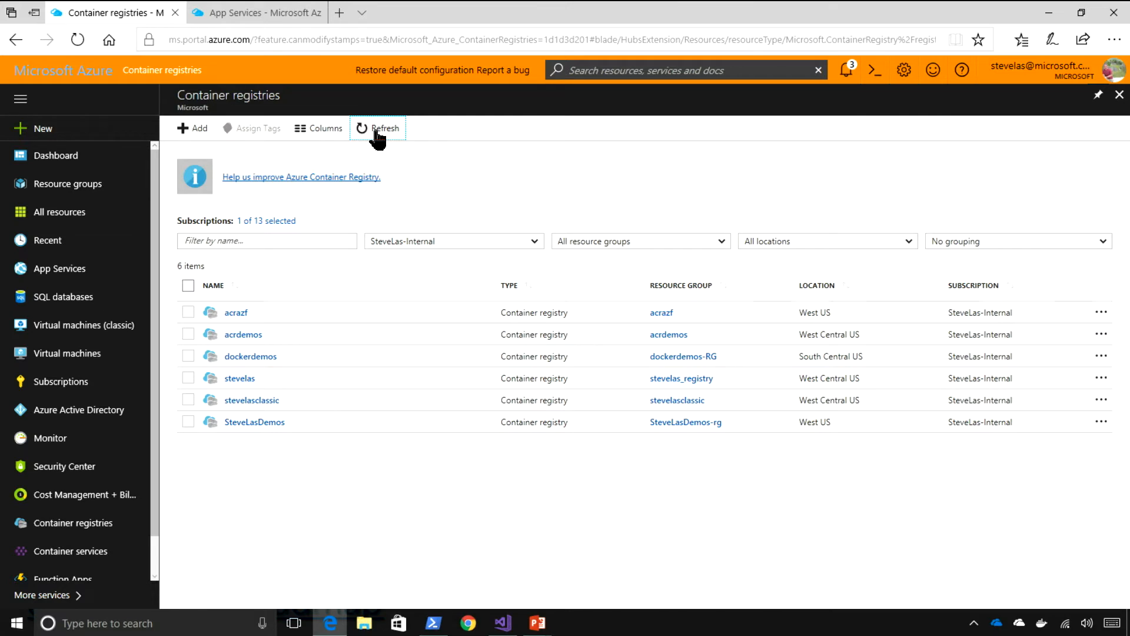
mouse_move(233, 321)
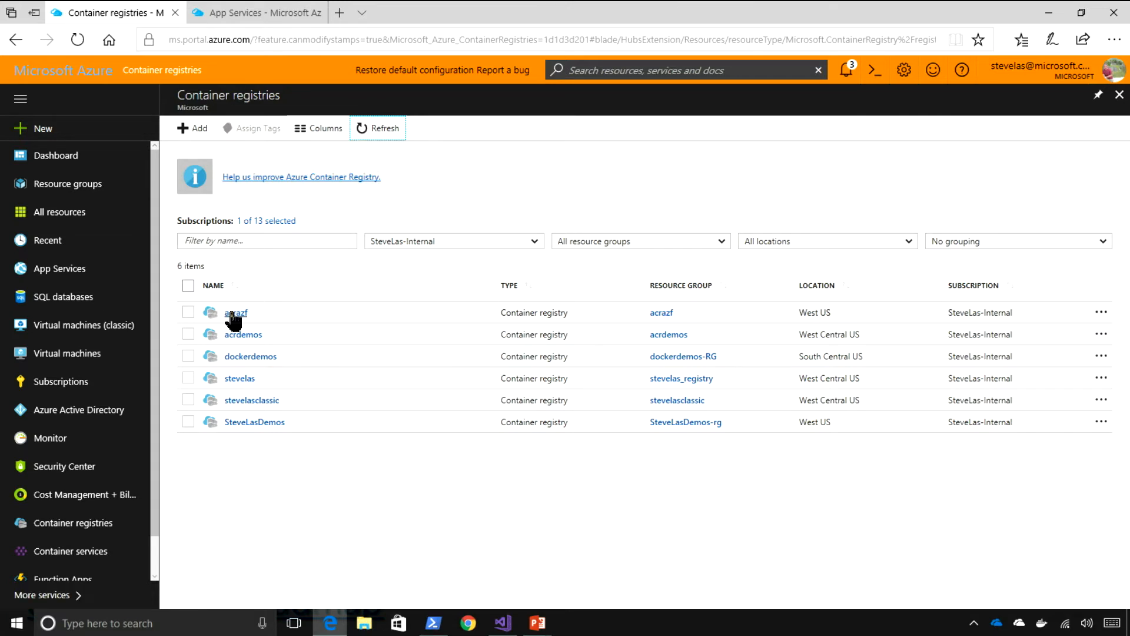
click(234, 312)
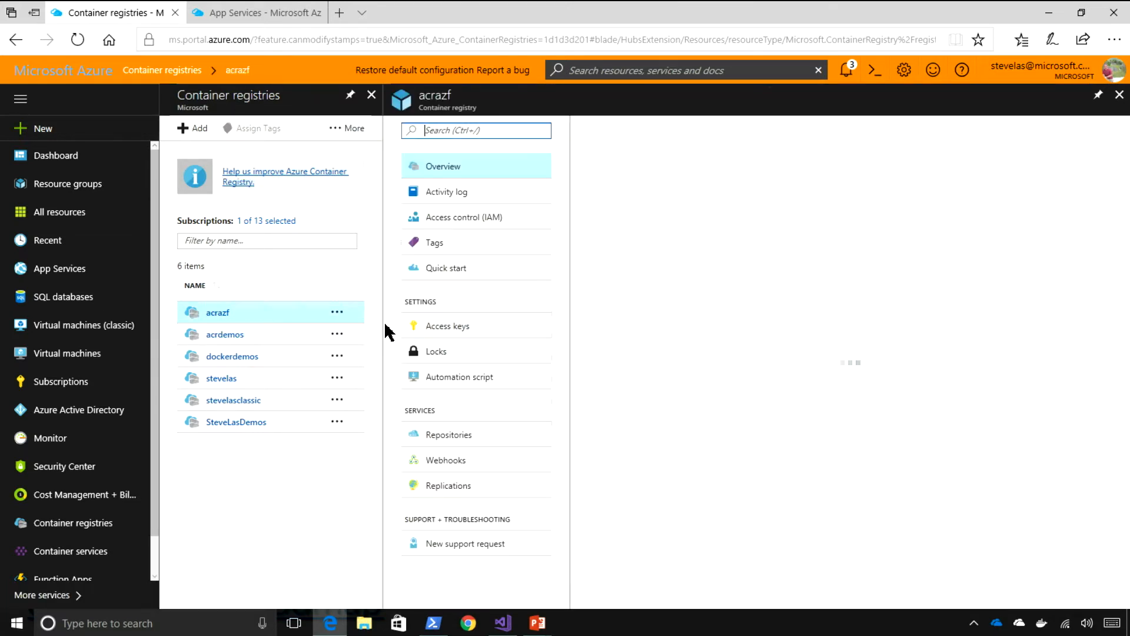
click(217, 311)
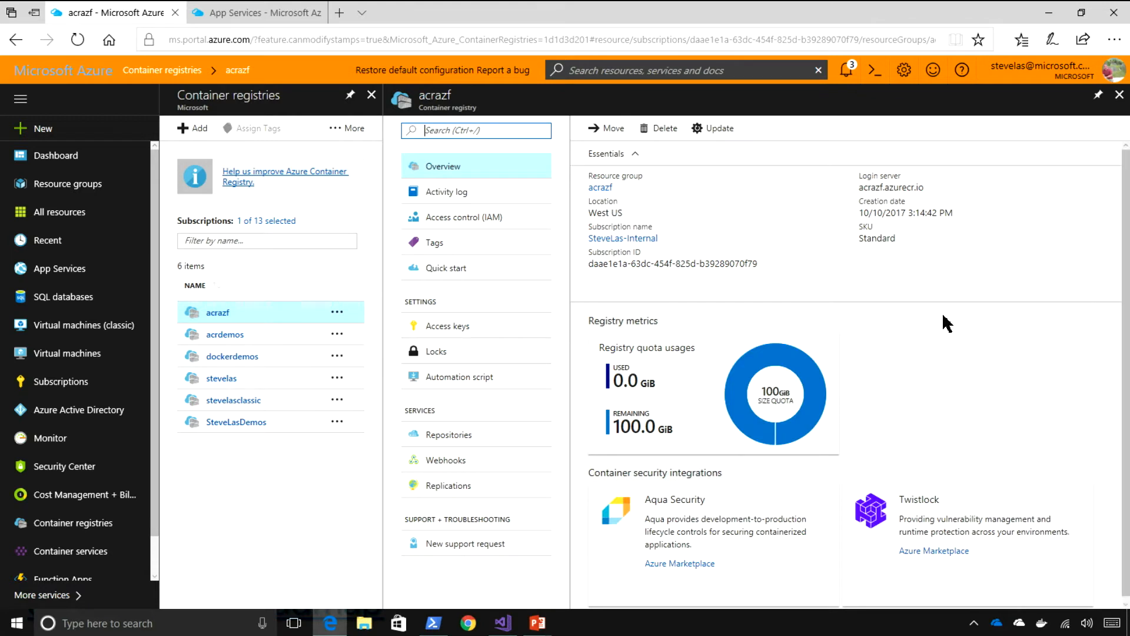
mouse_move(925, 315)
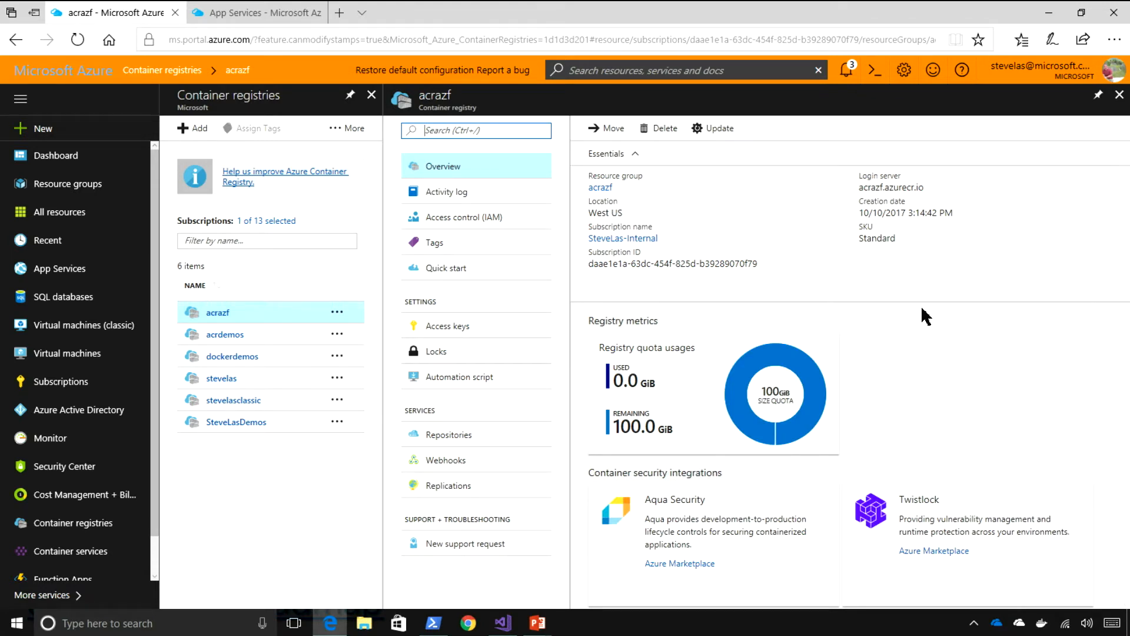
View acrazf's Repositories page, which lists no repositories yet.
click(449, 434)
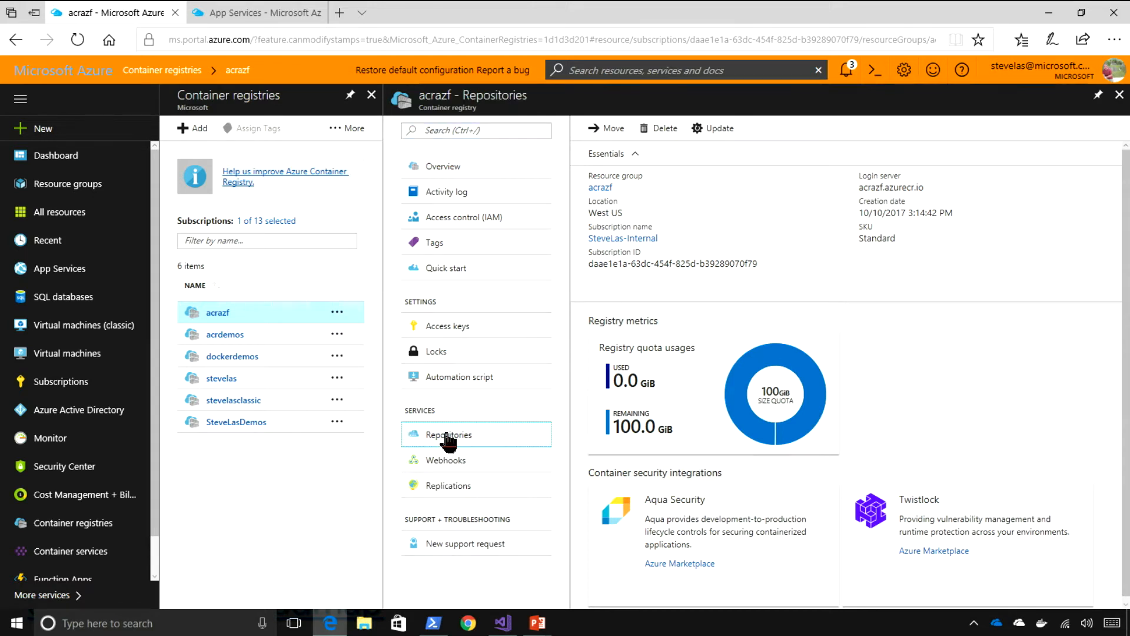
click(448, 435)
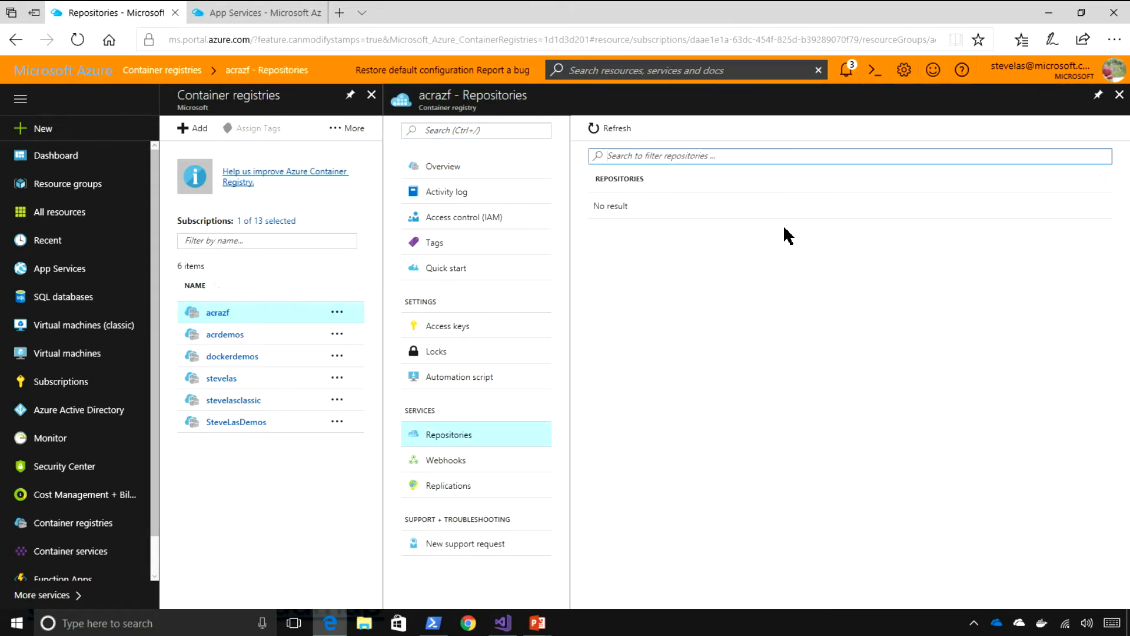
key(alt+tab)
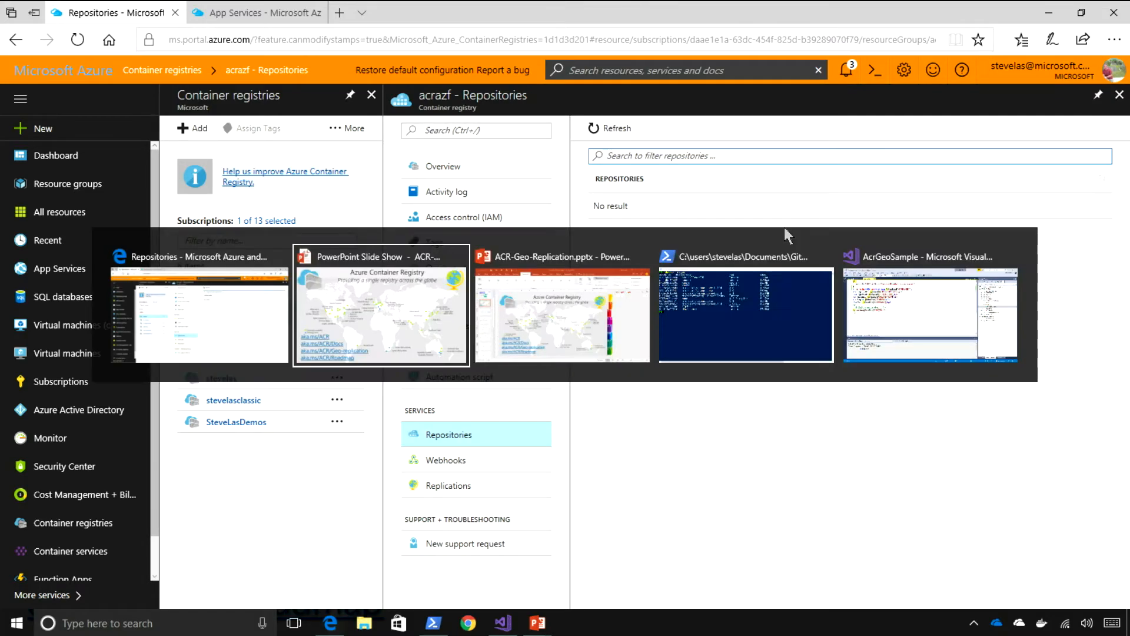
List local Docker images and tag acr-helloworld as acrazf.azurecr.io/acr-helloworld.
click(745, 315)
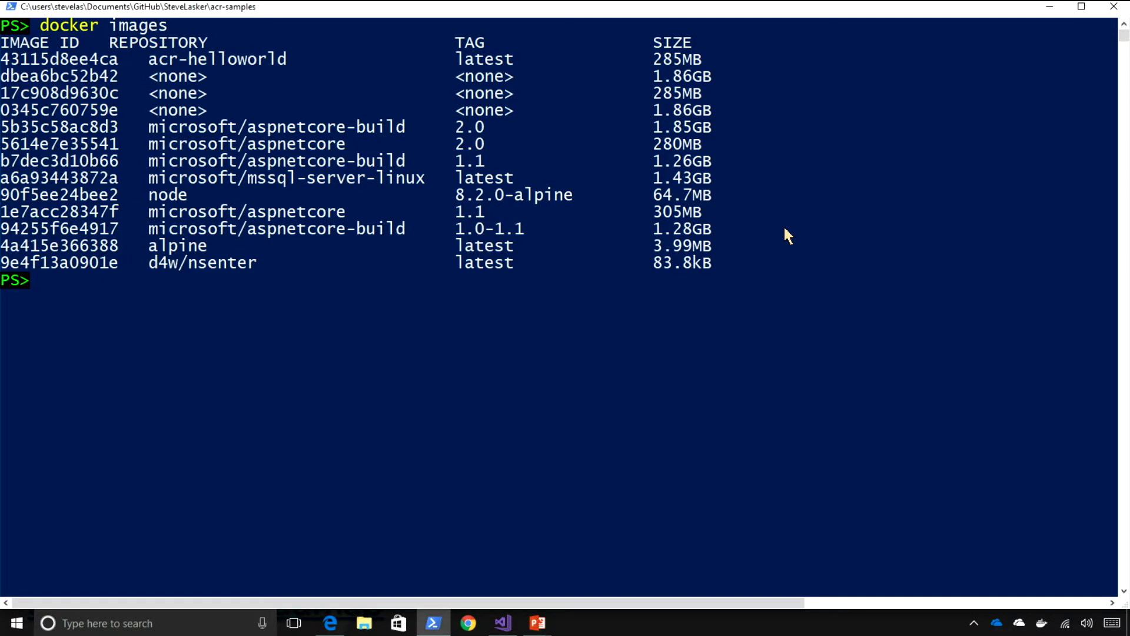
text(docker tag acr-helloworld)
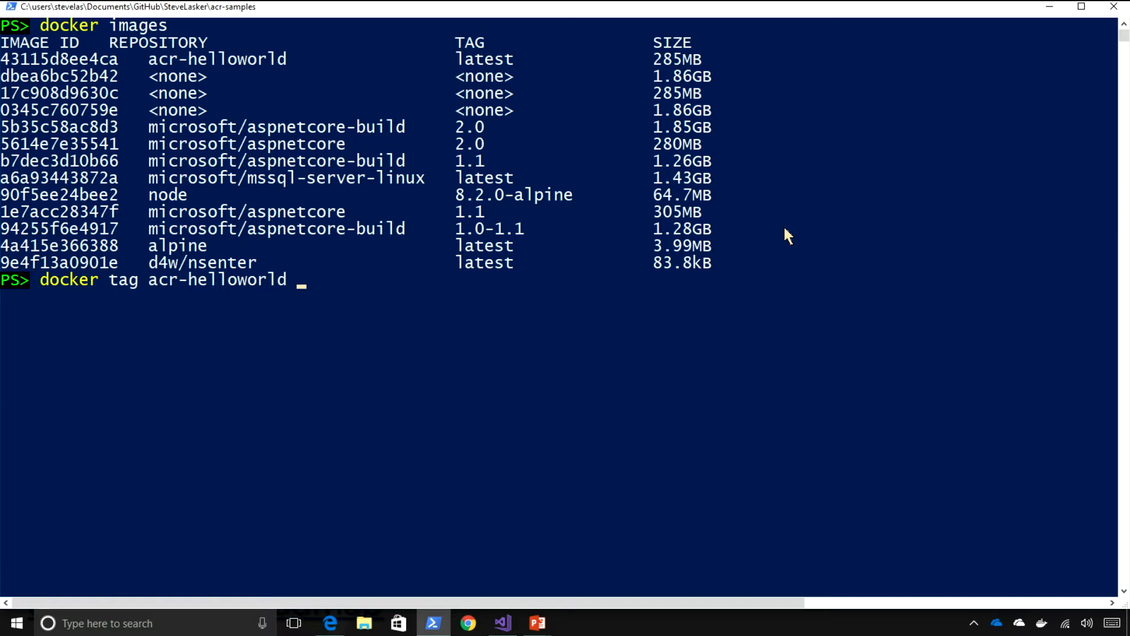
text(acrazf.azurecr.)
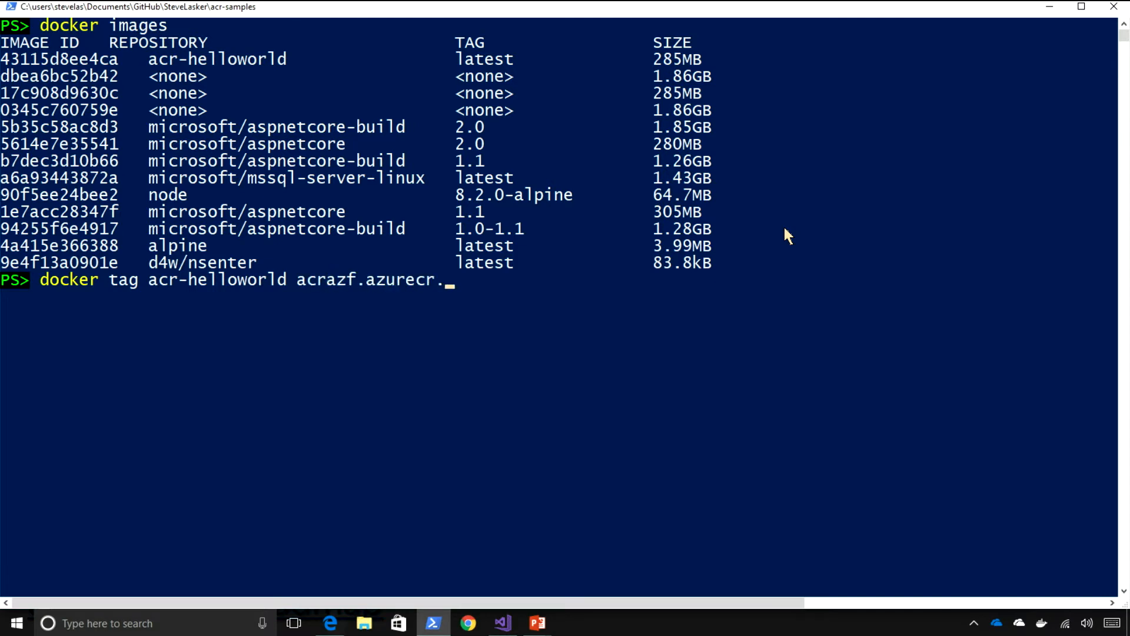
text(io/acr)
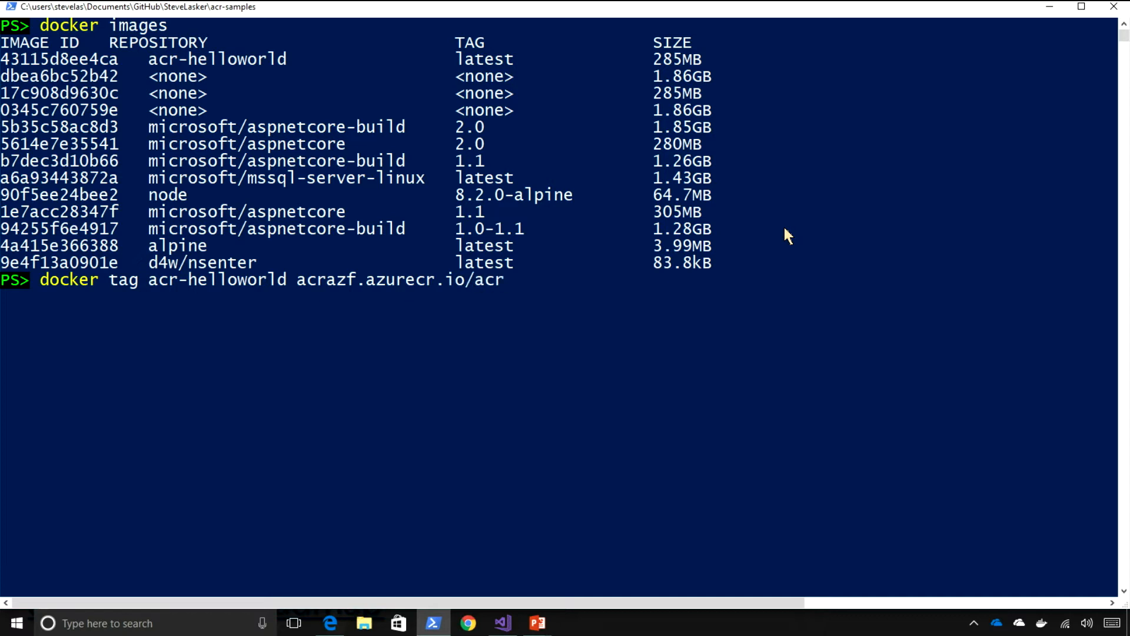
text(-helloworl)
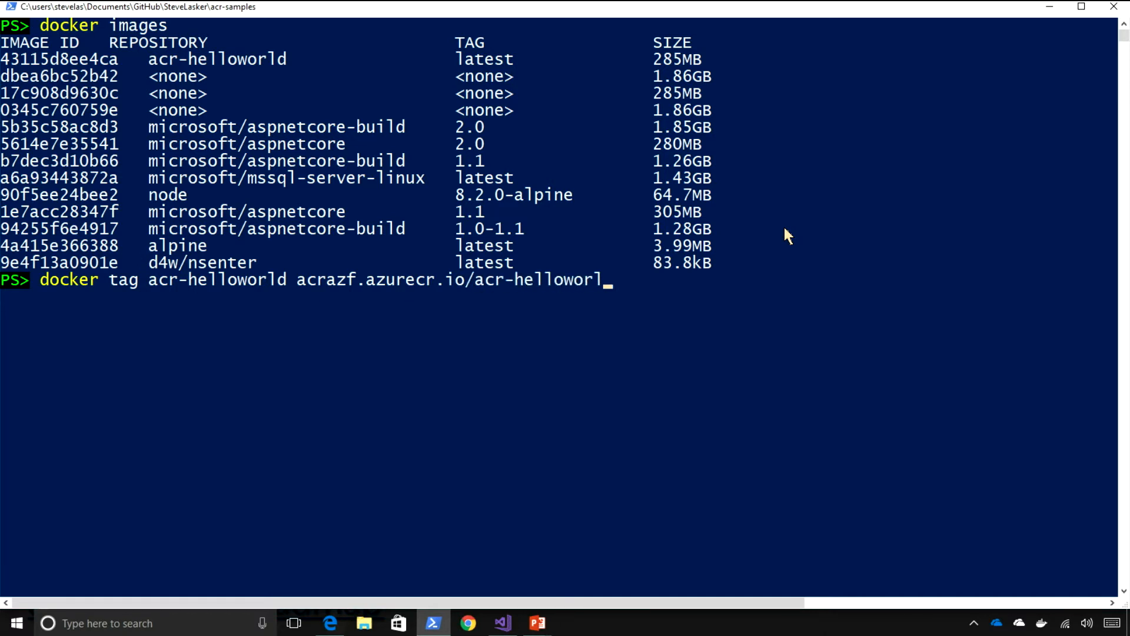
key(Enter)
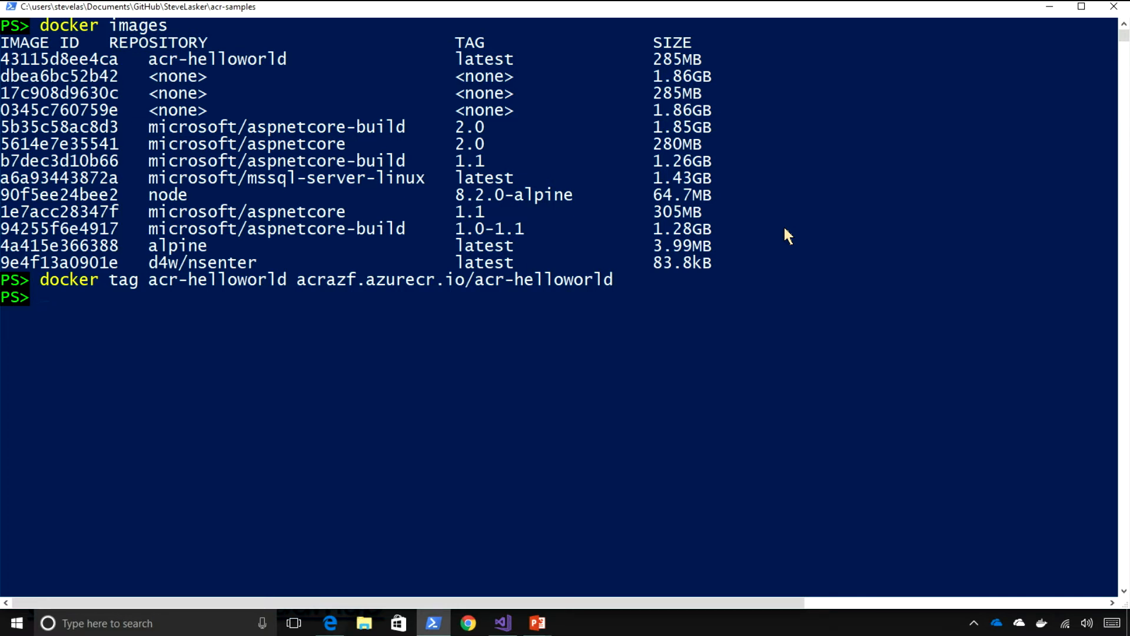
mouse_move(785, 214)
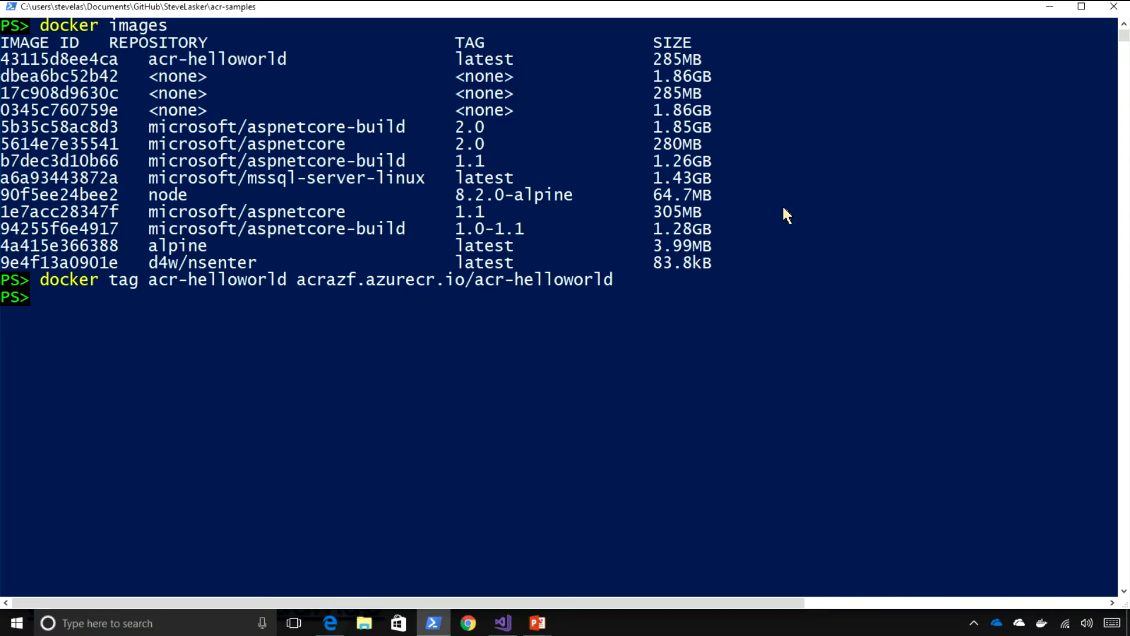
Log in with az acr login -n acrazf, correcting the misspelled registry name.
text(az)
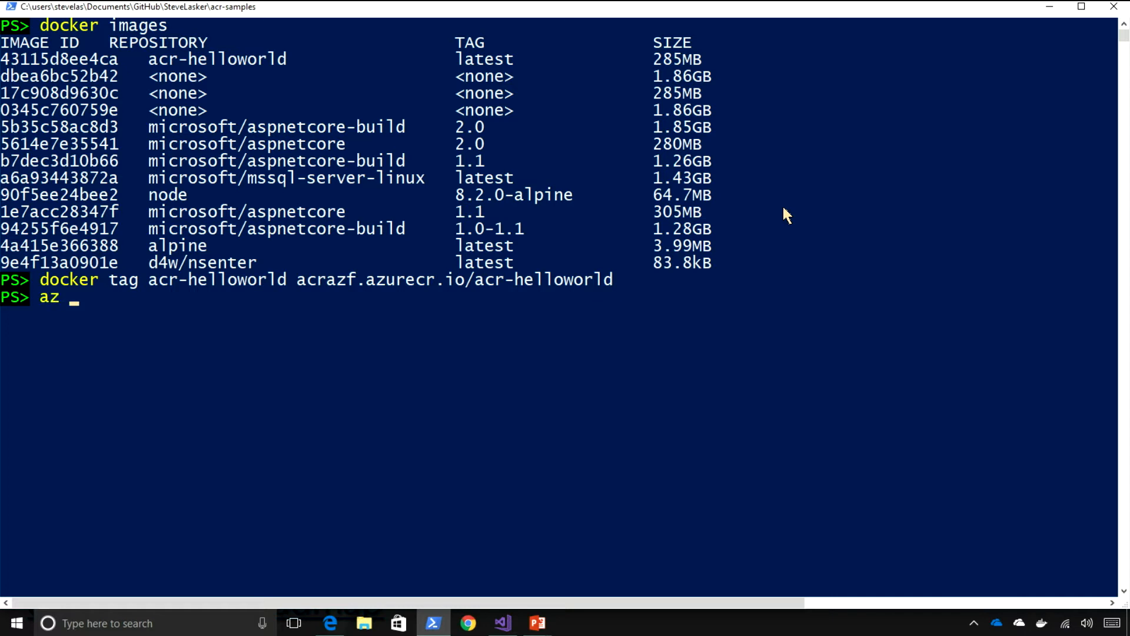
text(acr)
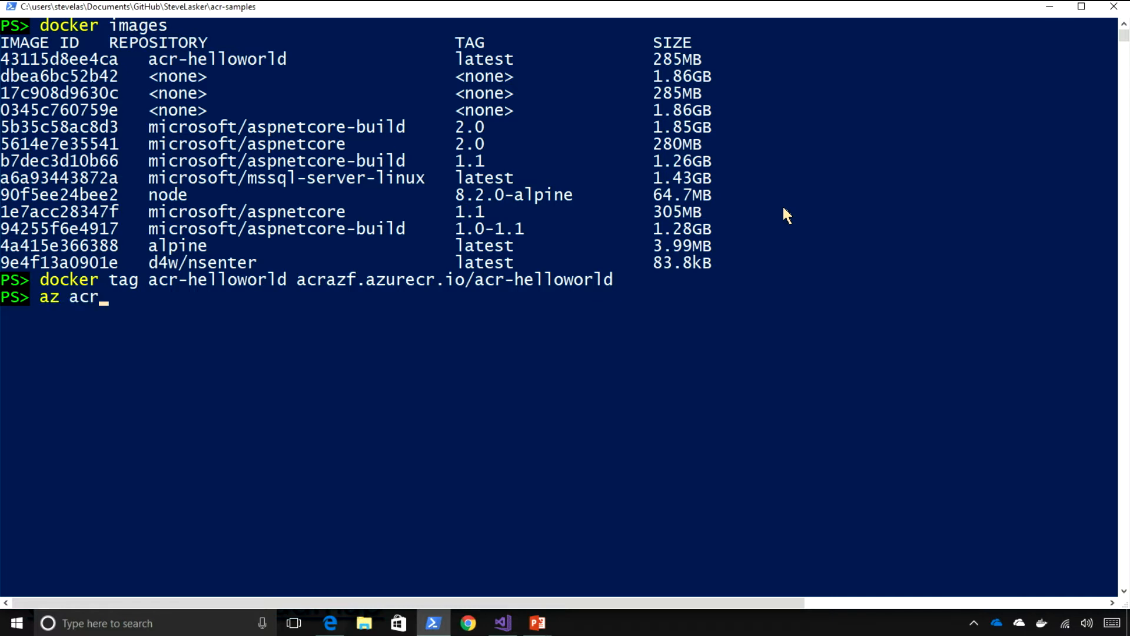
text(login)
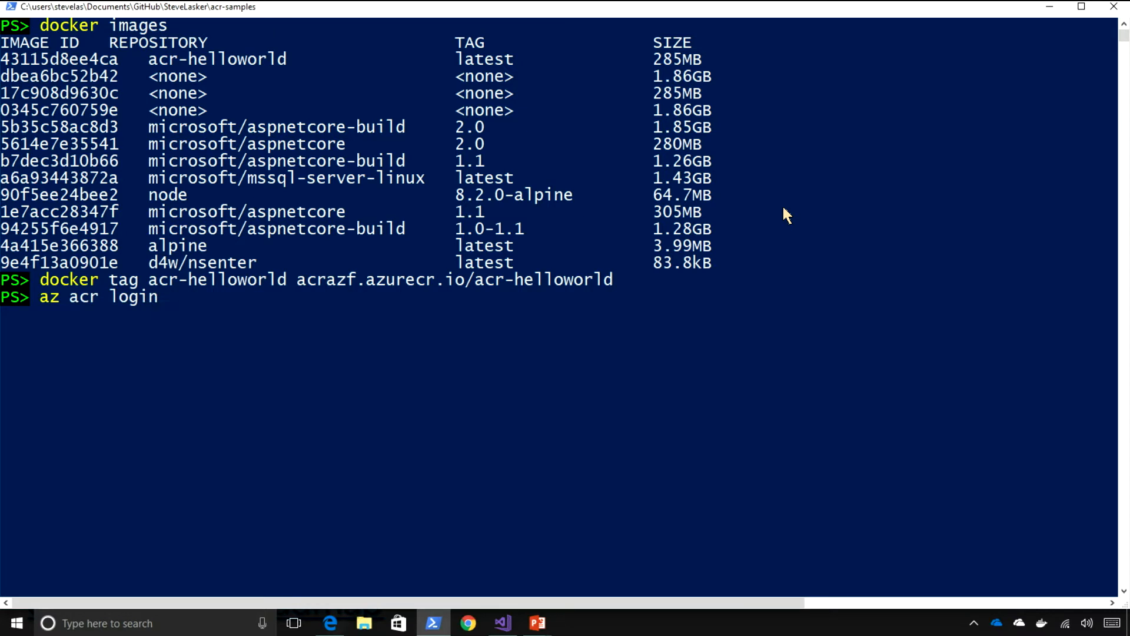
text(-n)
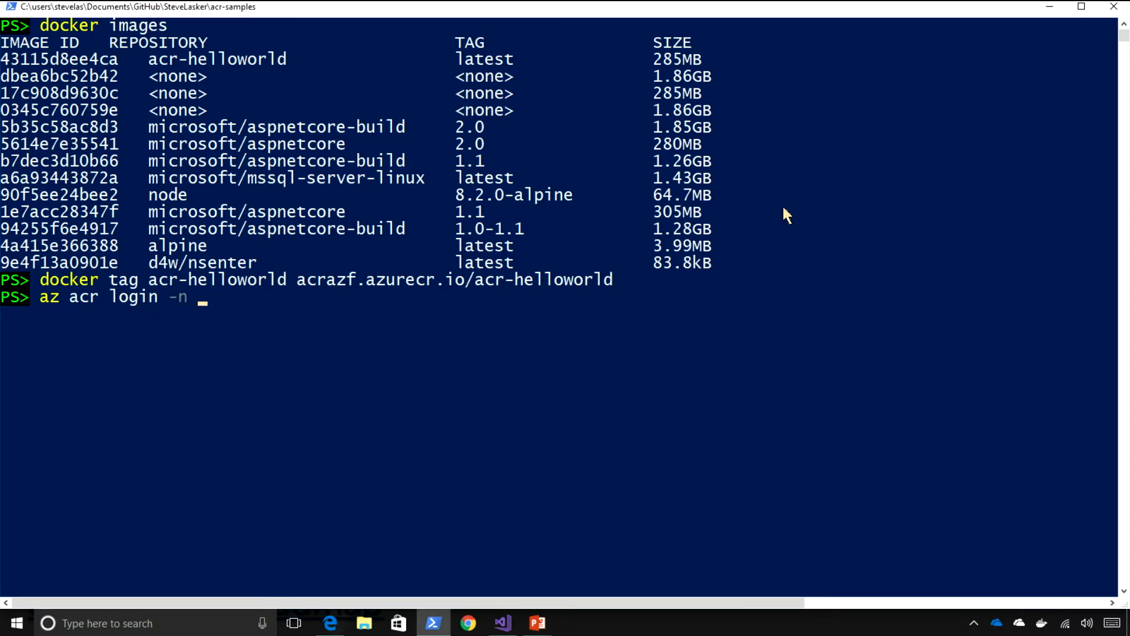
text(azra)
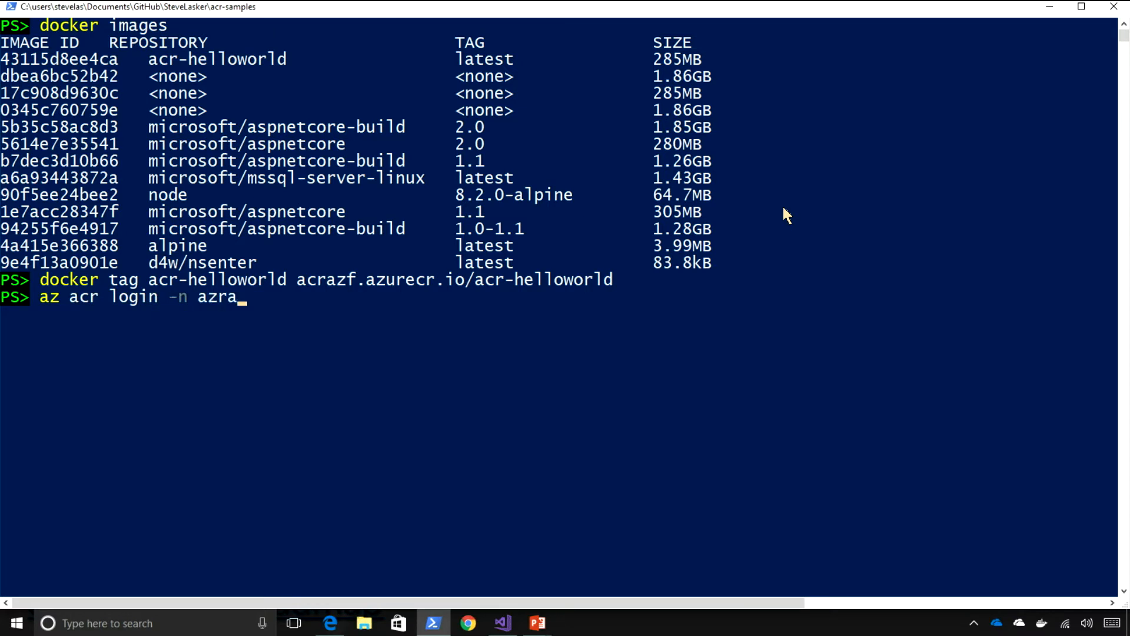
text(cf)
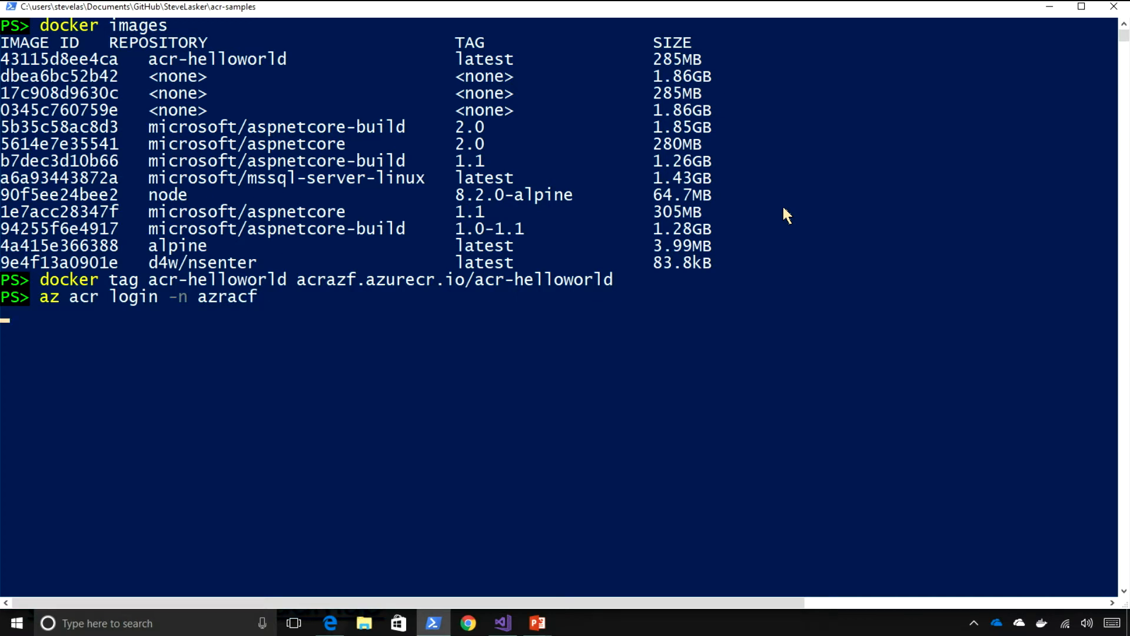
key(Enter)
text(az acr login -n acra)
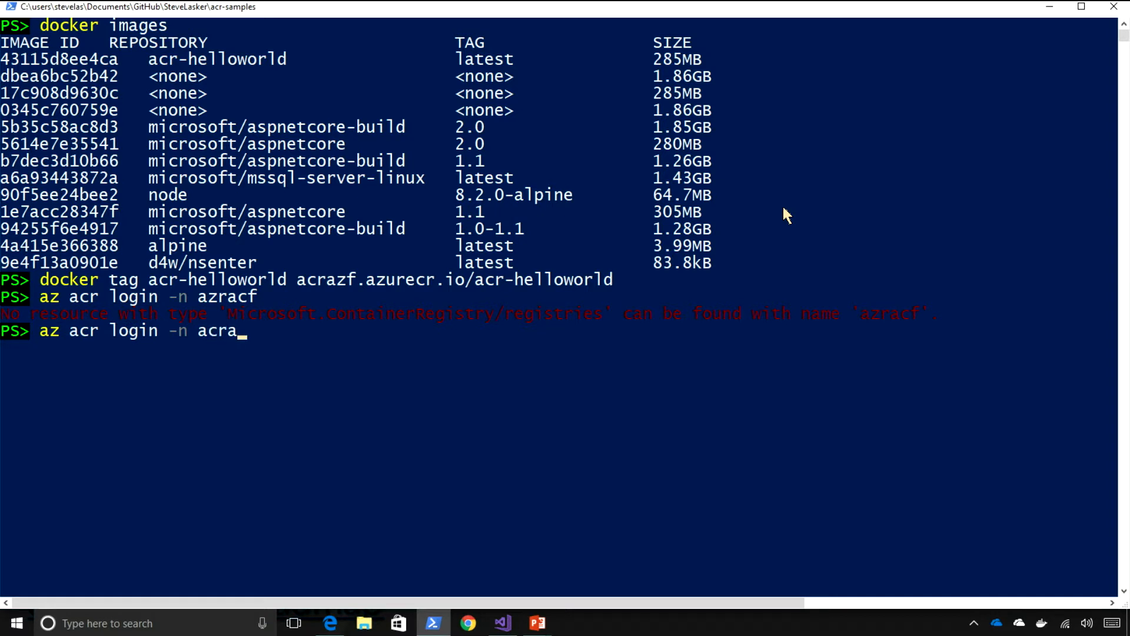
text(zf)
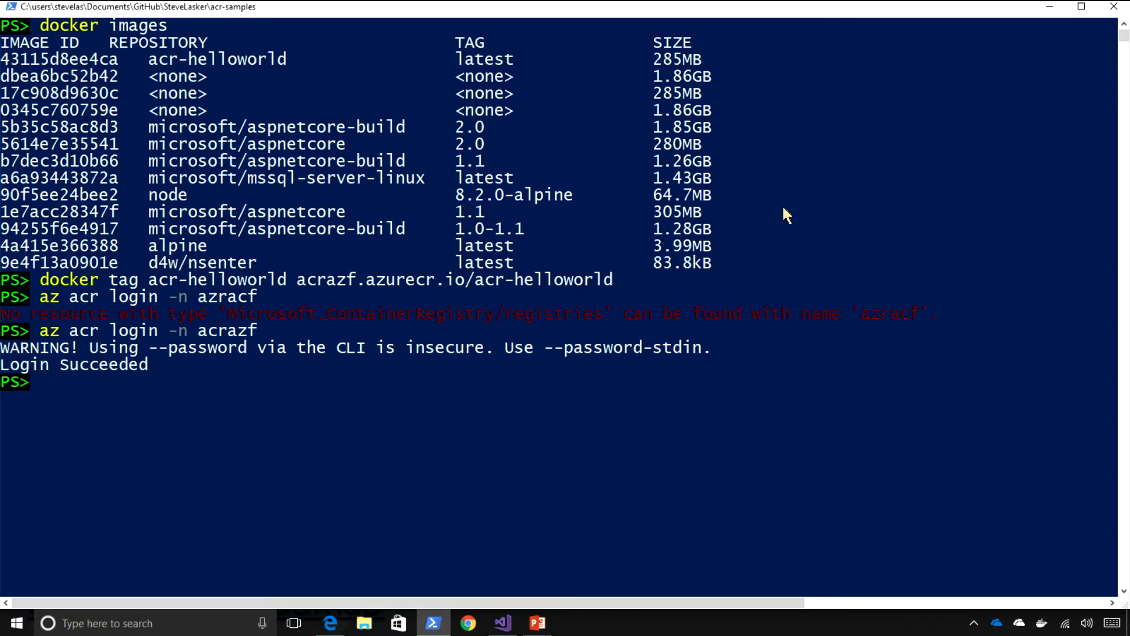
Refresh acrazf's repository list in the portal so acr-helloworld appears.
text(c)
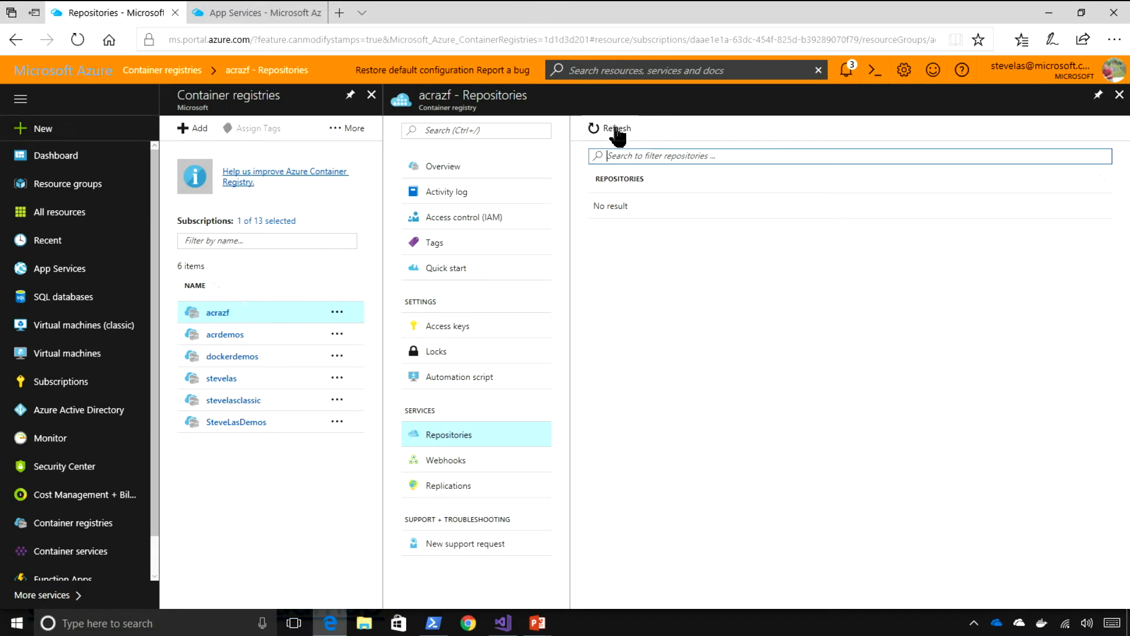
click(610, 128)
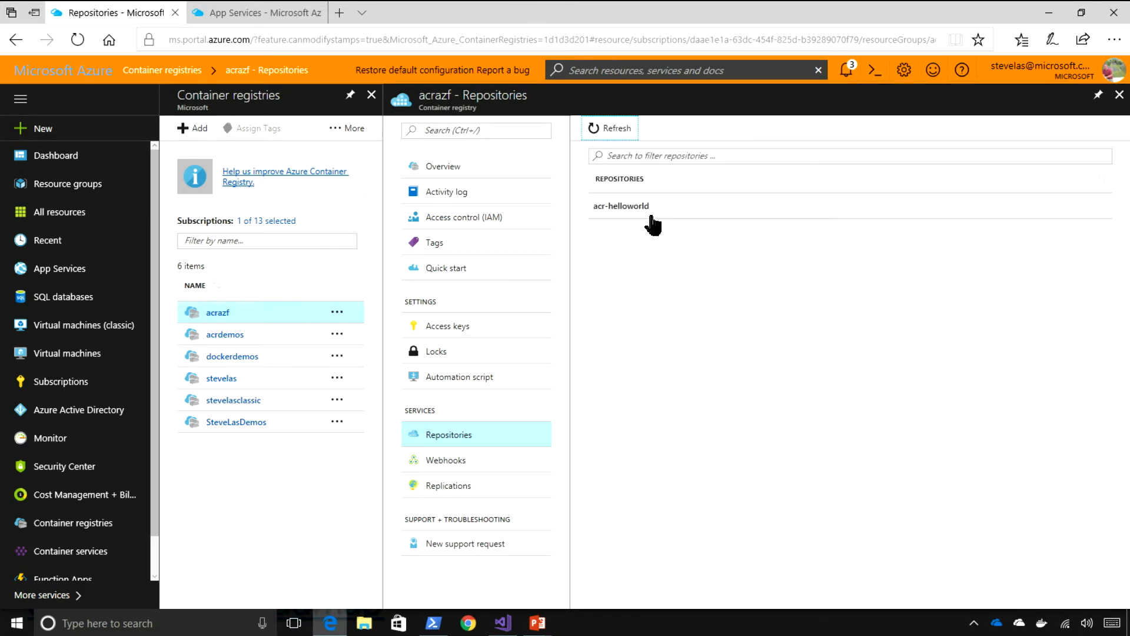
Open the acr-helloworld repository's tags, showing the single tag latest.
click(622, 206)
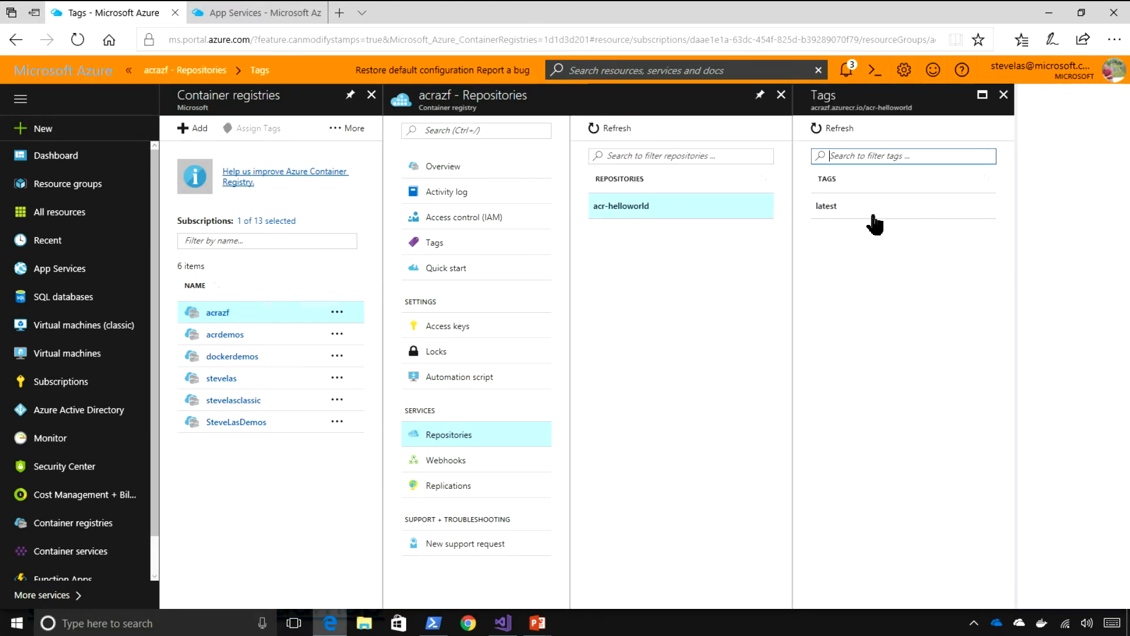
mouse_move(875, 224)
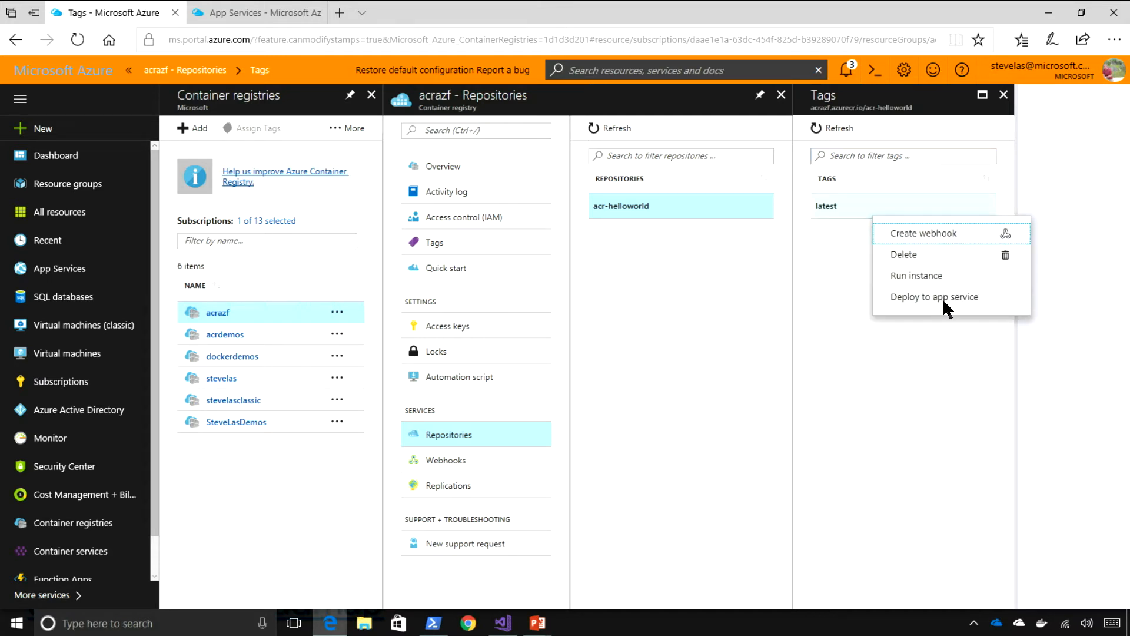
Deploy acr-helloworld:latest to Linux web app acrazf-westus on WestUsPlan in West US.
click(934, 297)
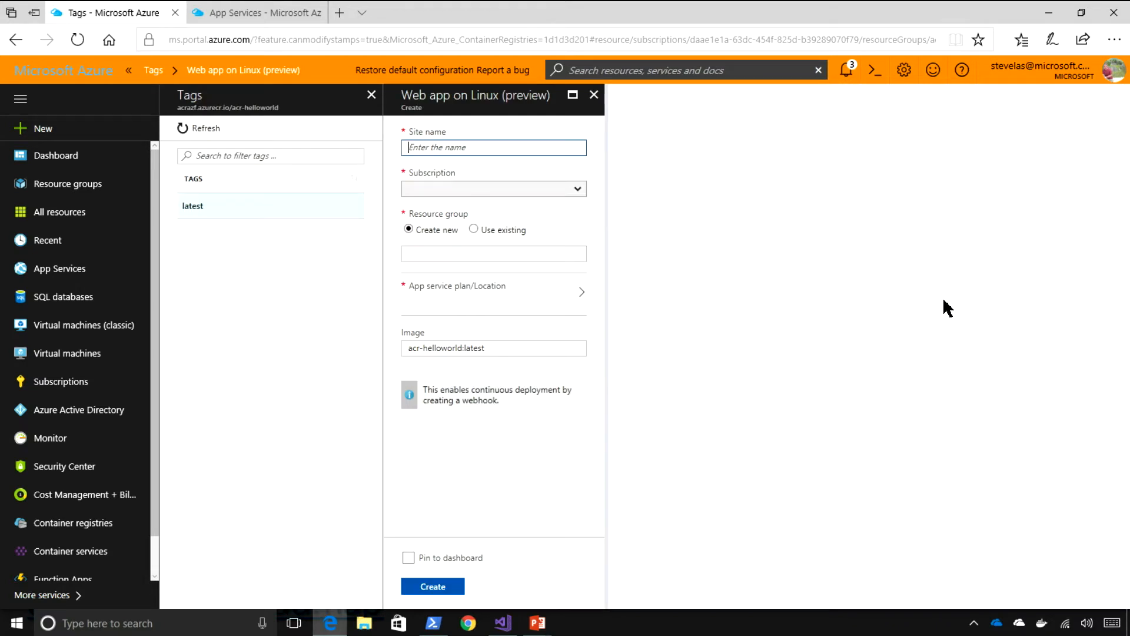
text(acrazf-westus)
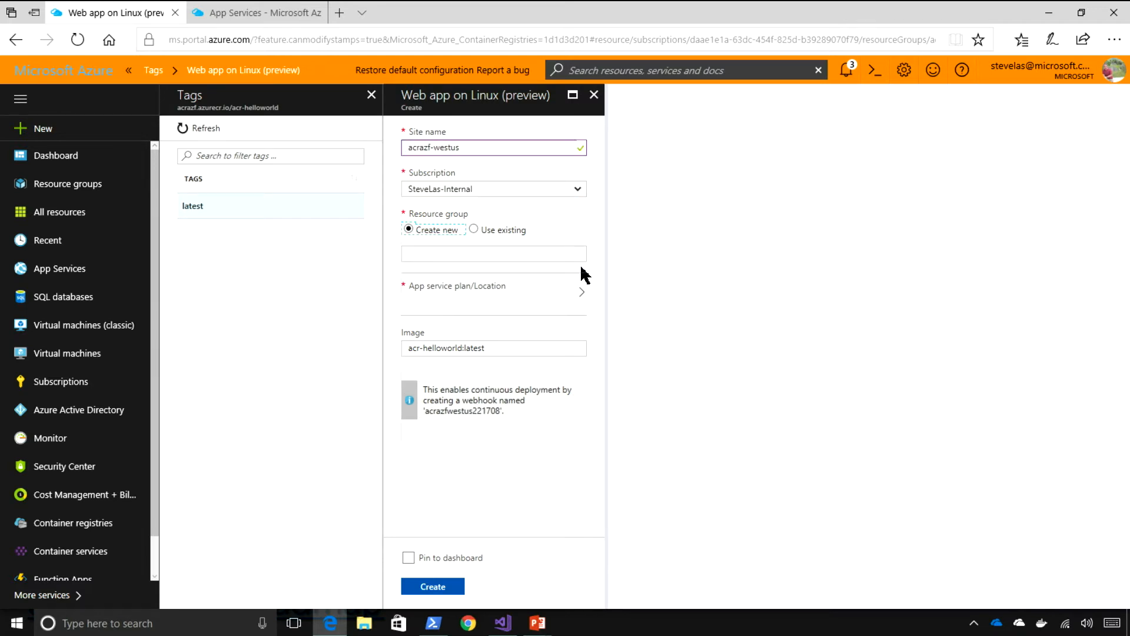
text(acrazf-westus)
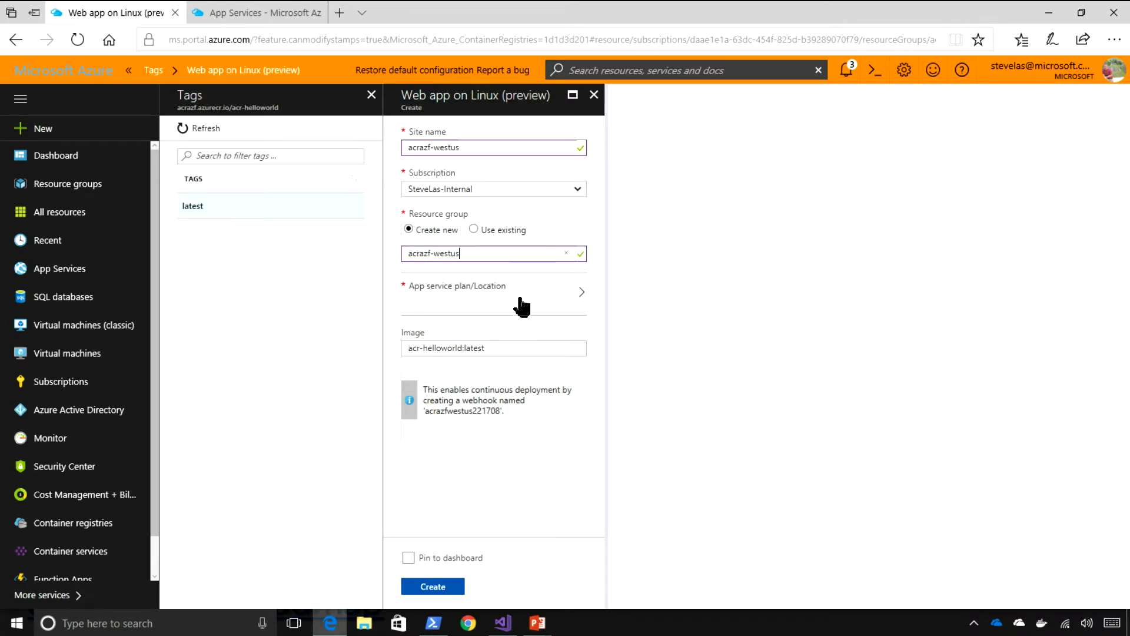
click(494, 292)
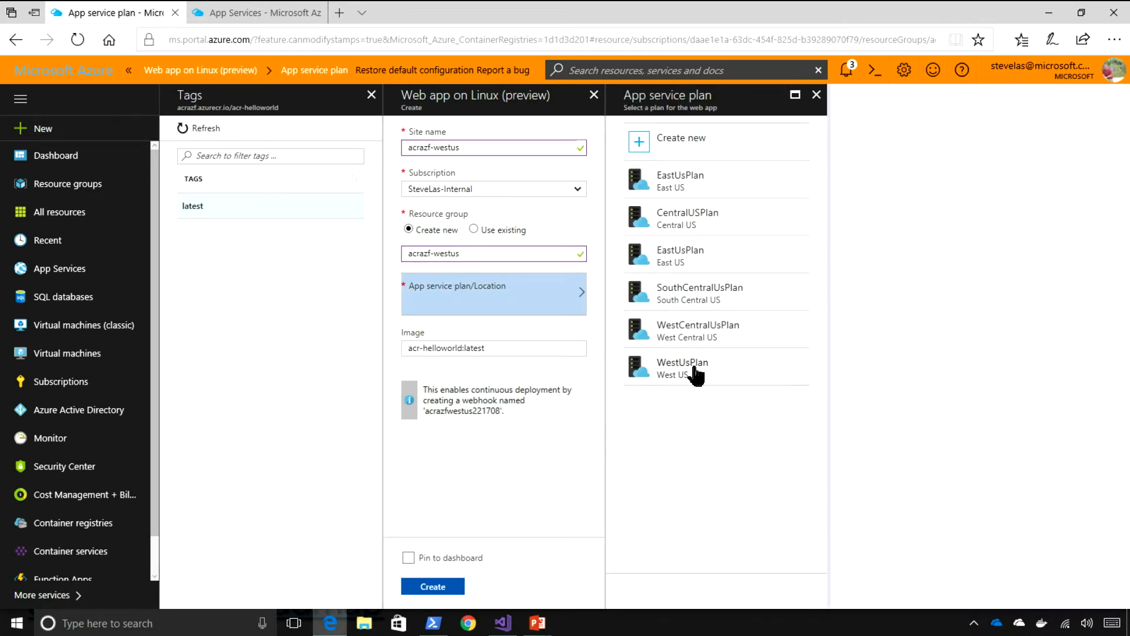
click(682, 366)
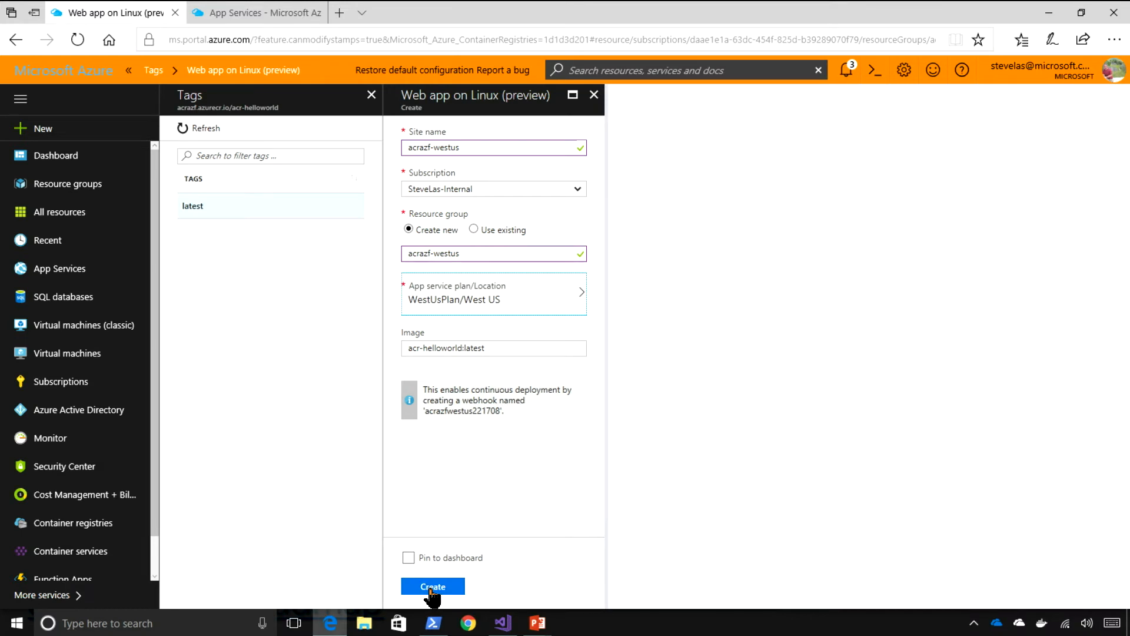
click(432, 585)
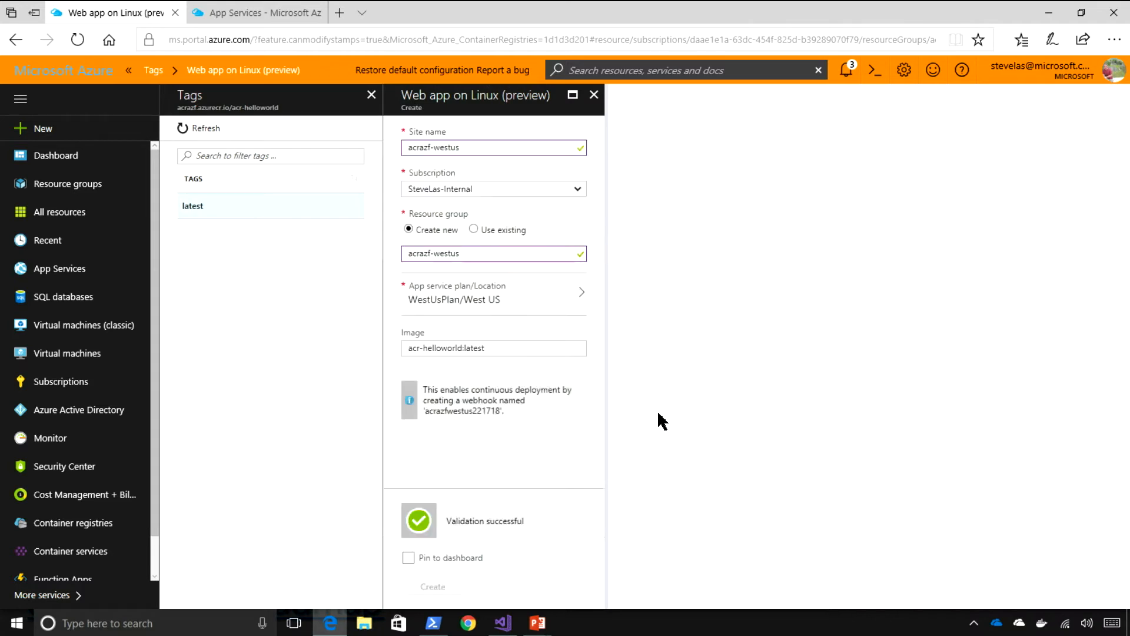
Close the web app form, return to acr-helloworld's tags, and check notifications.
click(433, 587)
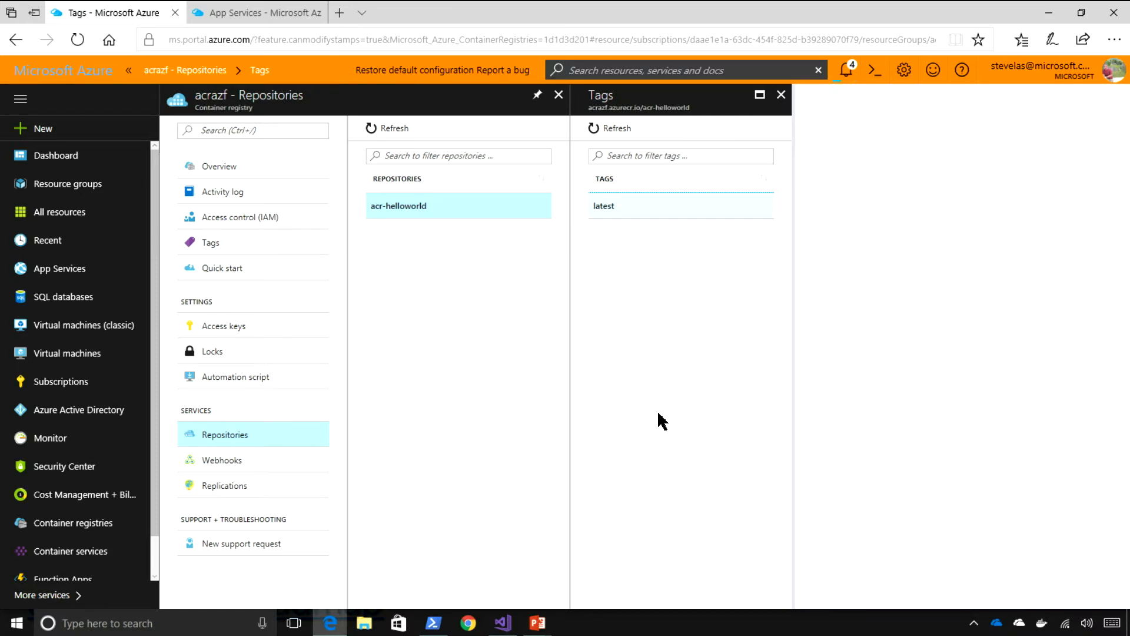
mouse_move(699, 391)
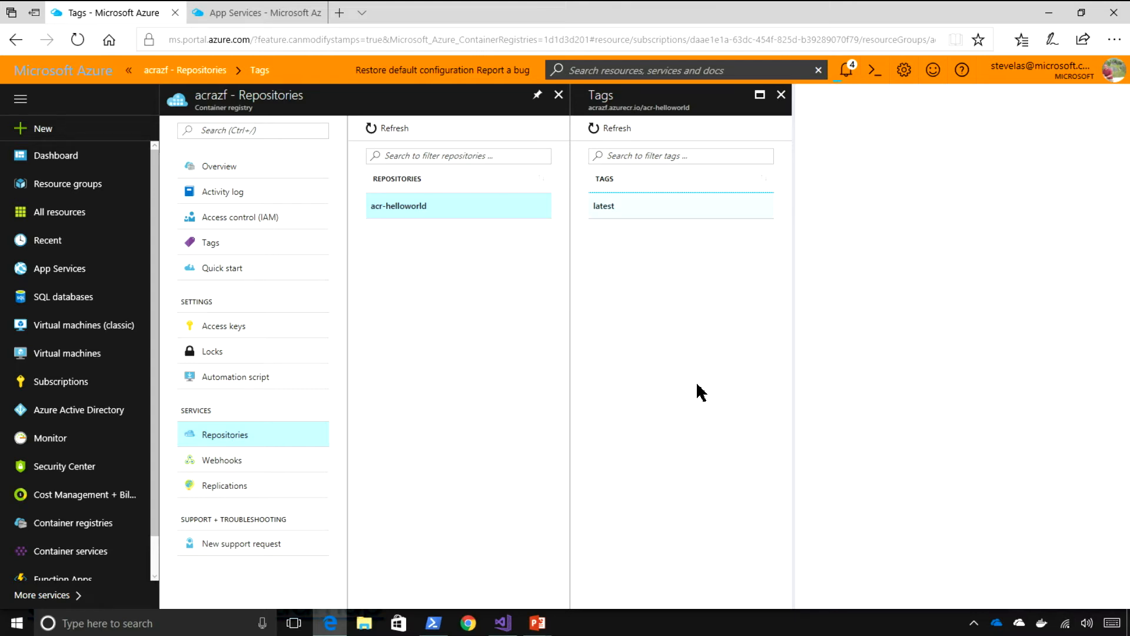
mouse_move(538, 422)
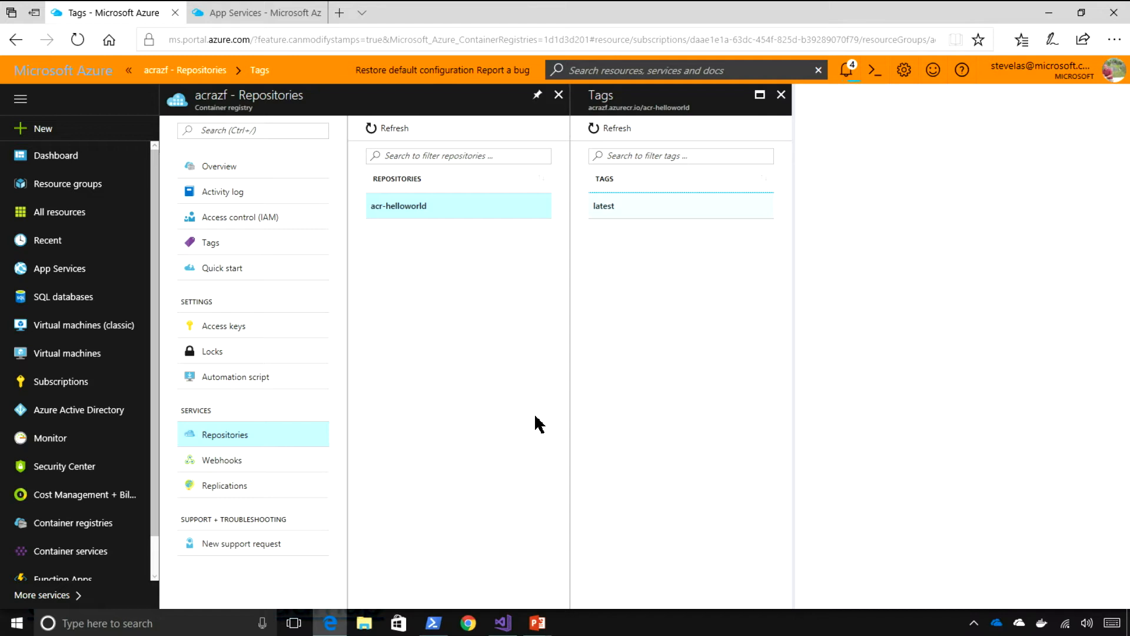
click(237, 13)
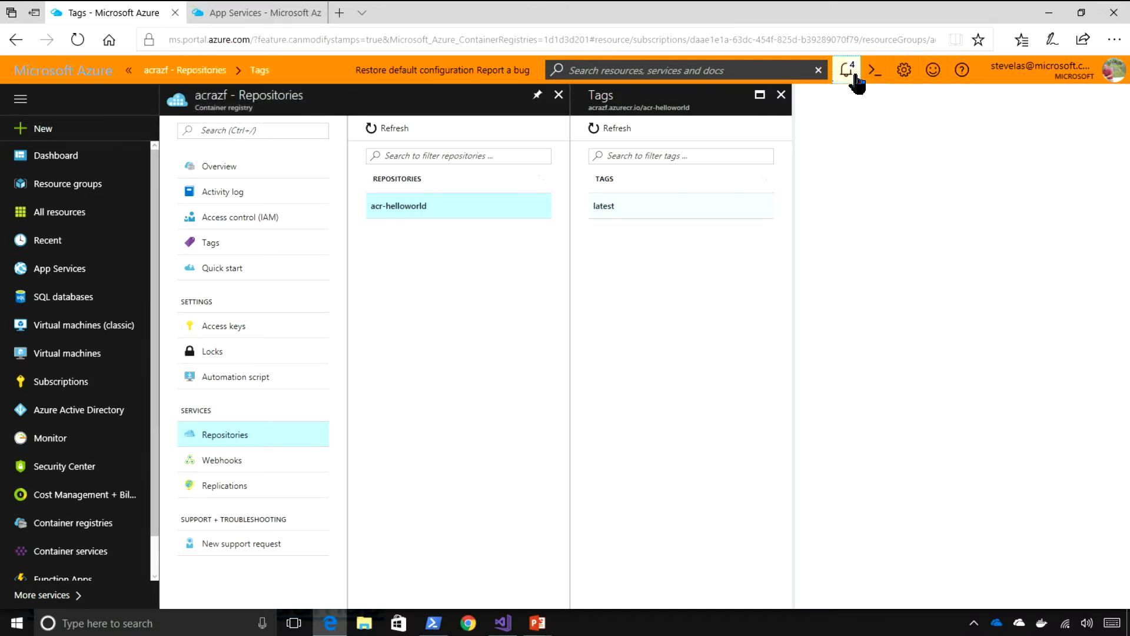
click(847, 70)
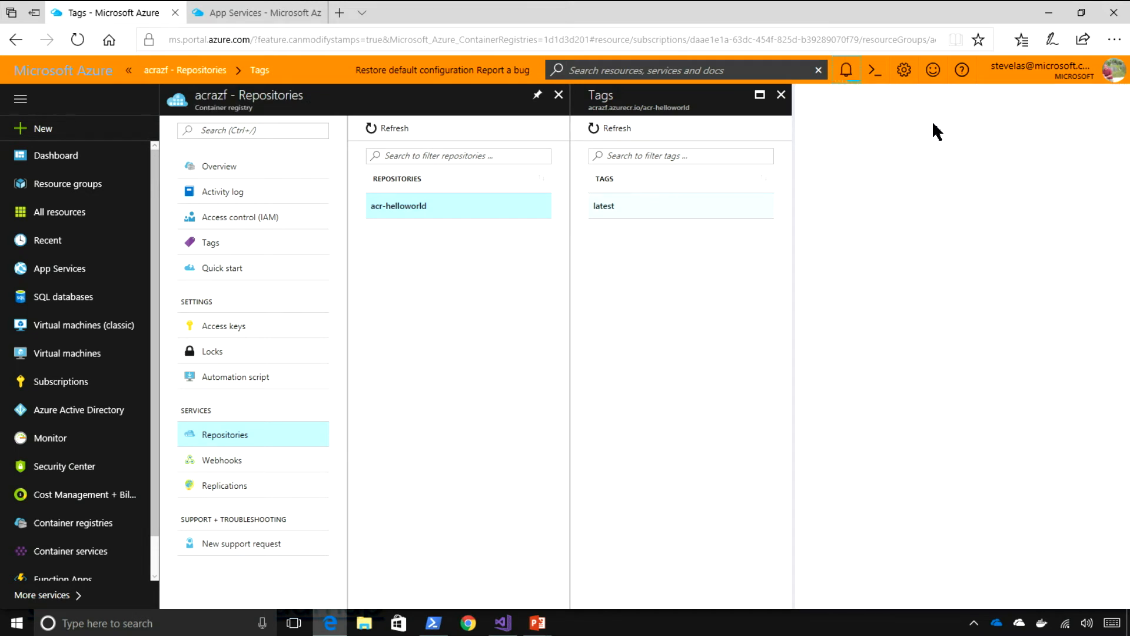
mouse_move(868, 147)
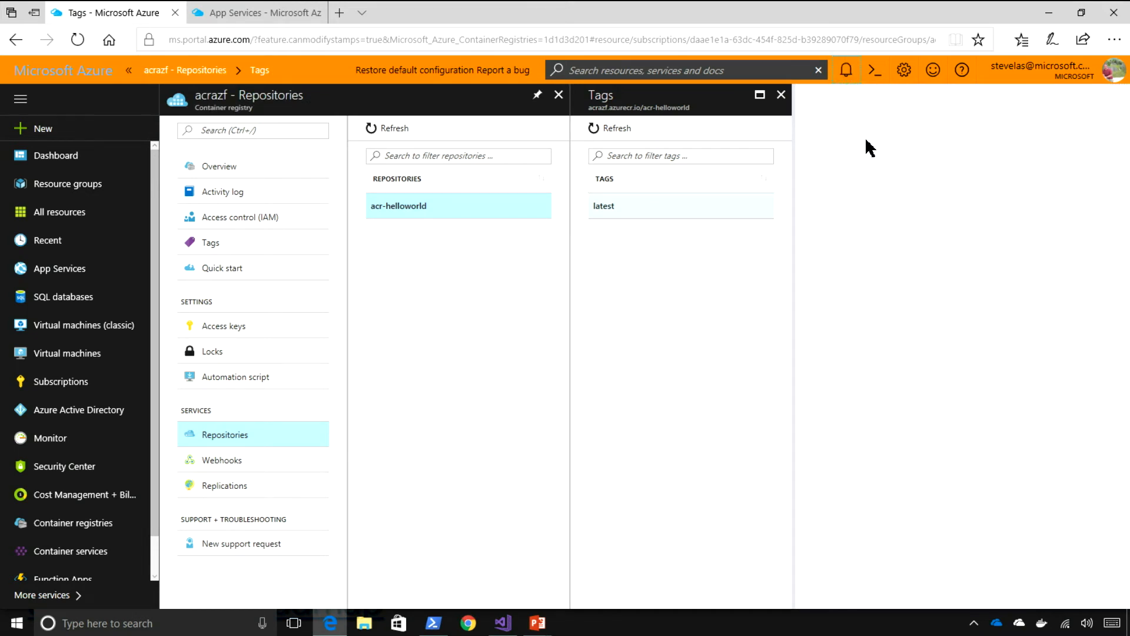
Switch to the App Services tab and refresh its list of eight apps.
click(246, 12)
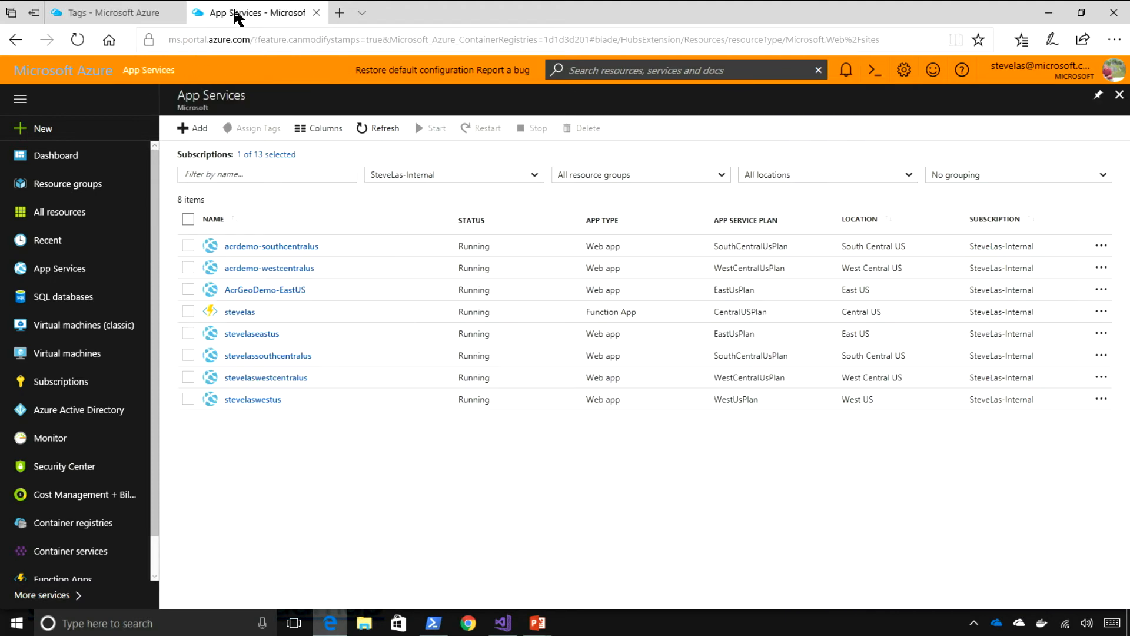
click(379, 128)
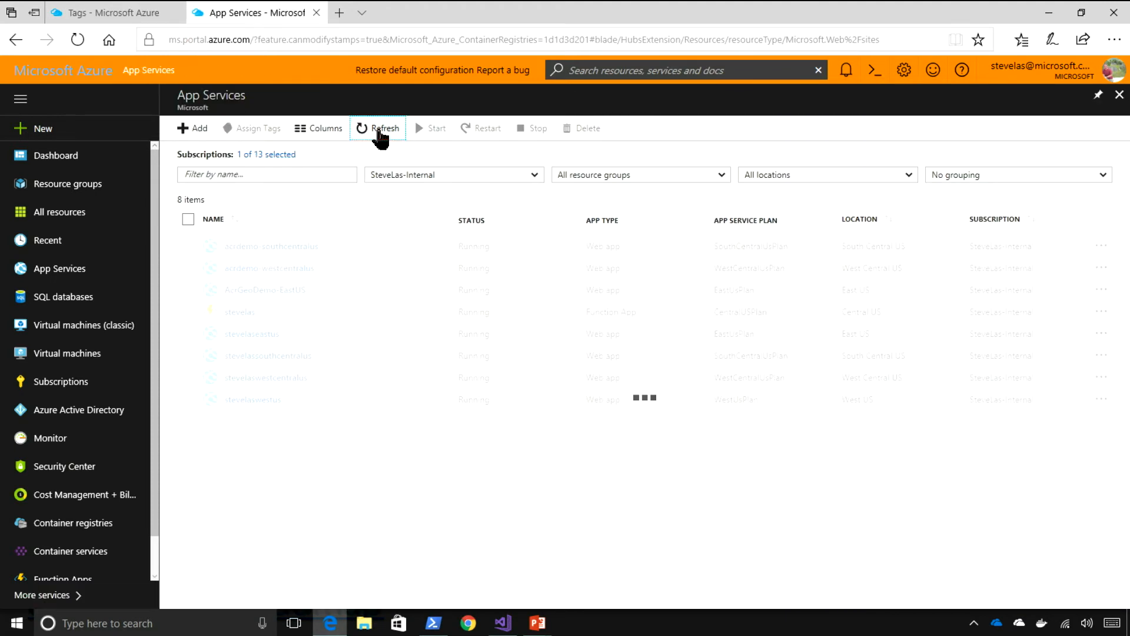
mouse_move(311, 272)
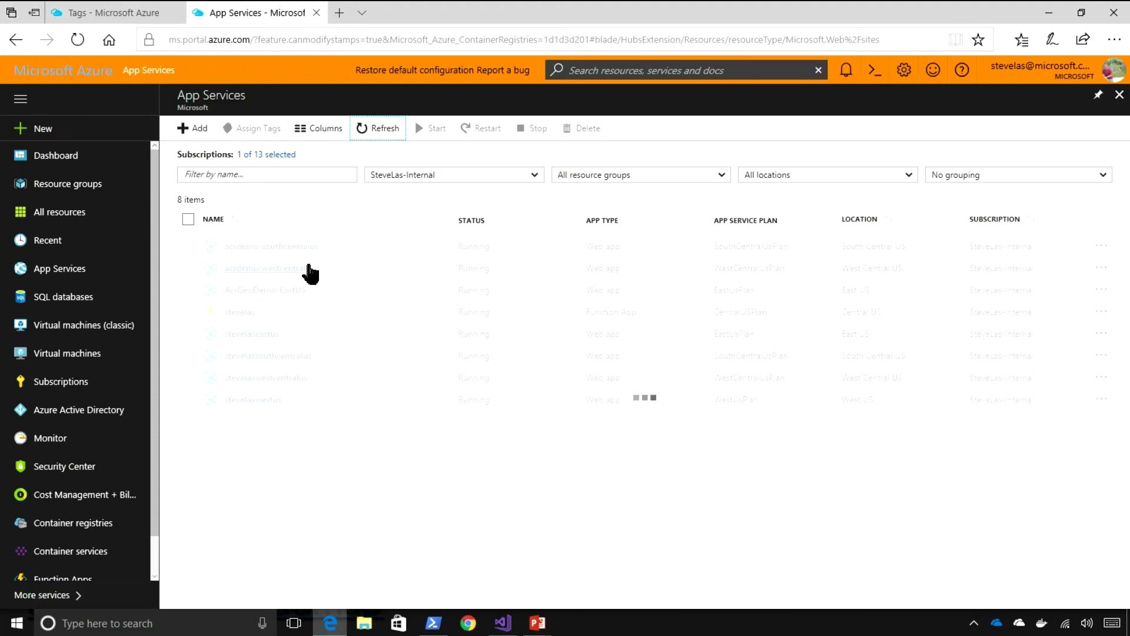
mouse_move(384, 299)
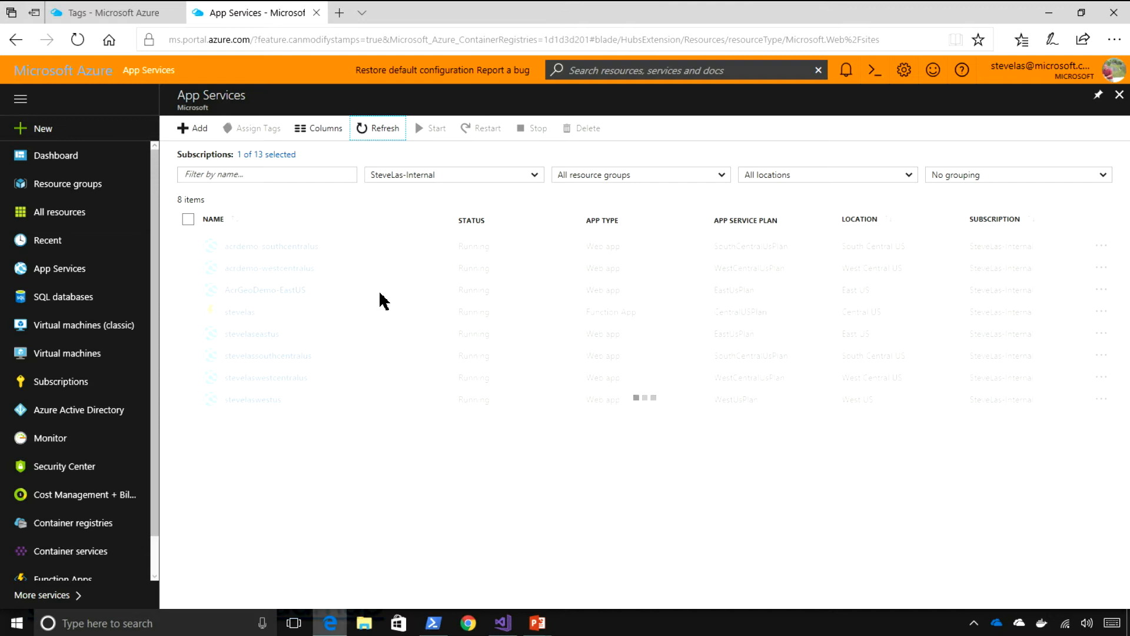
mouse_move(390, 158)
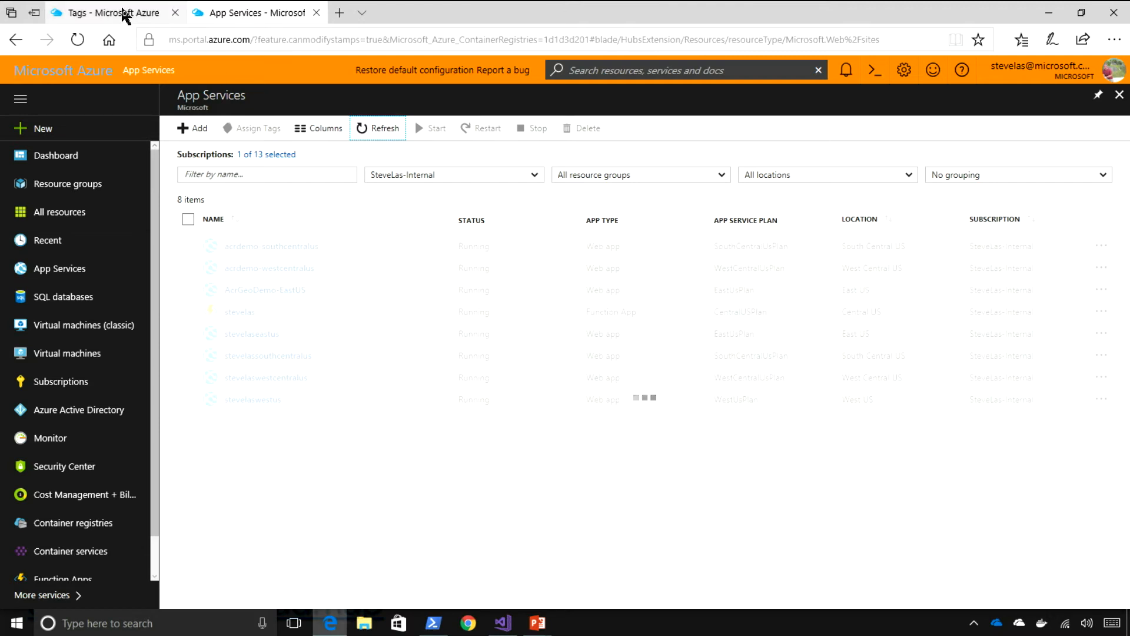
Return to the registry tab and view acrazf's Replications page with its Premium SKU warning.
click(100, 12)
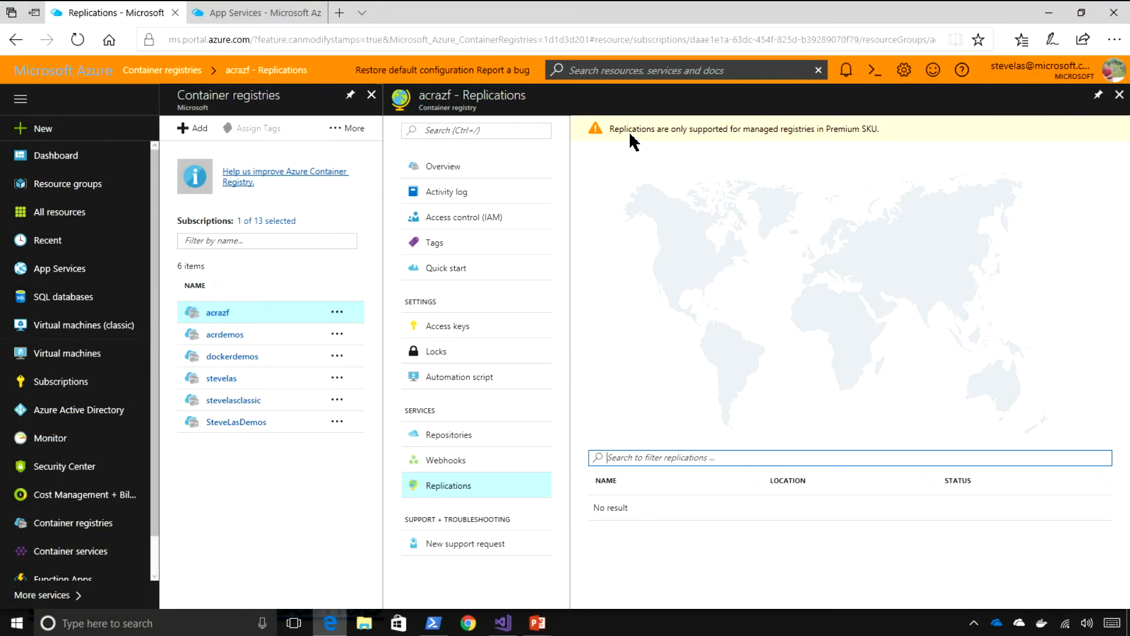
mouse_move(856, 142)
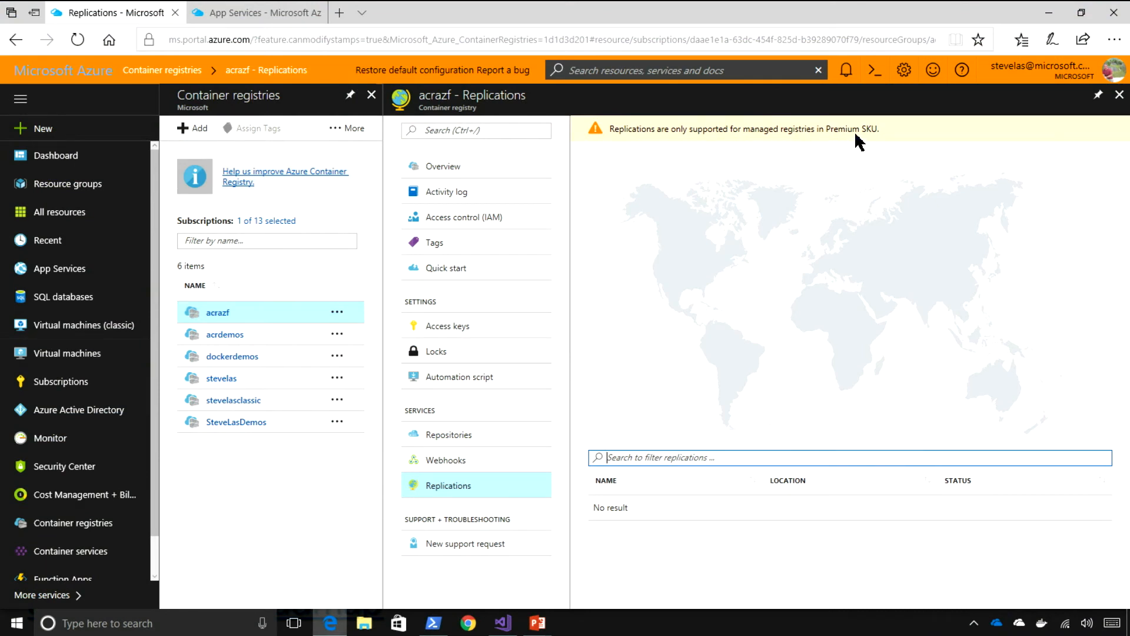
mouse_move(976, 117)
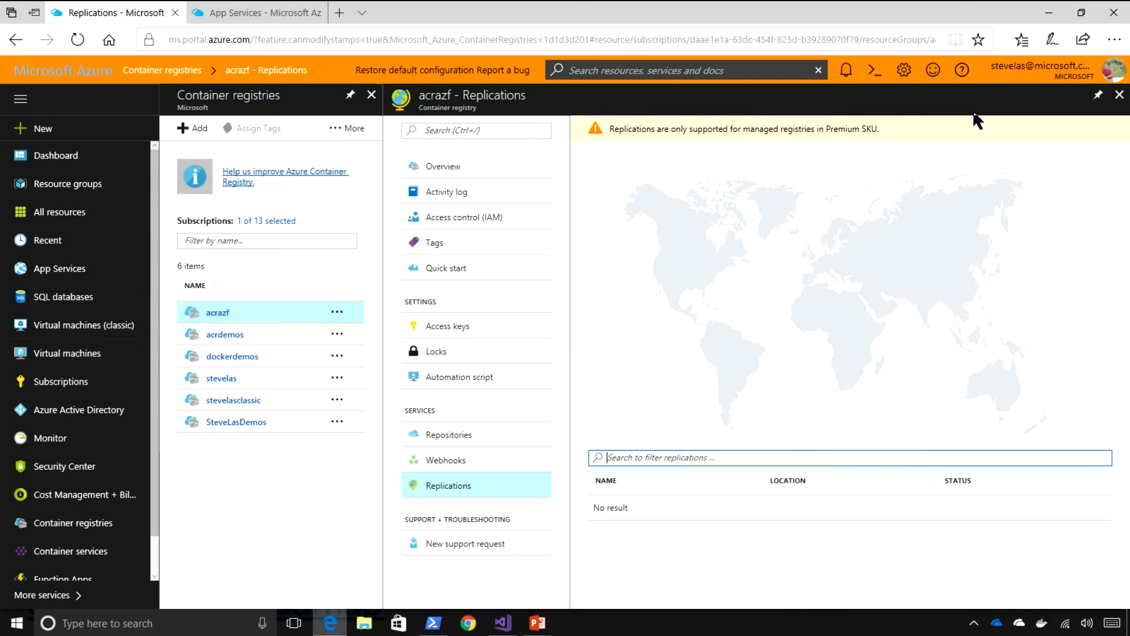
Choose the Premium SKU in the acrazf registry update form, then return to its overview.
click(443, 166)
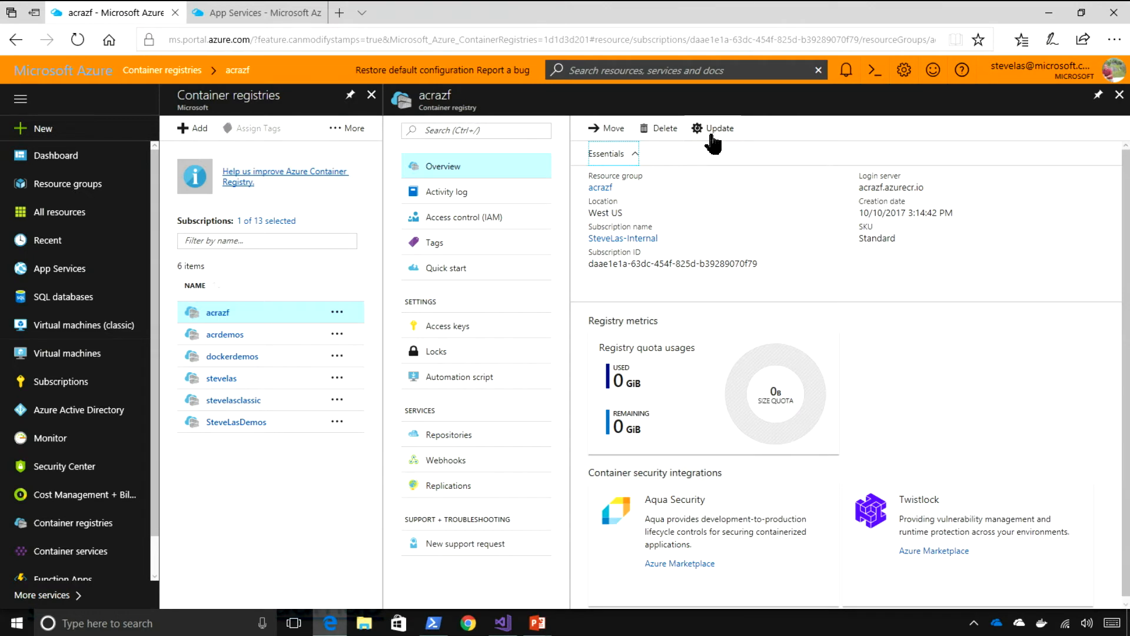
click(718, 128)
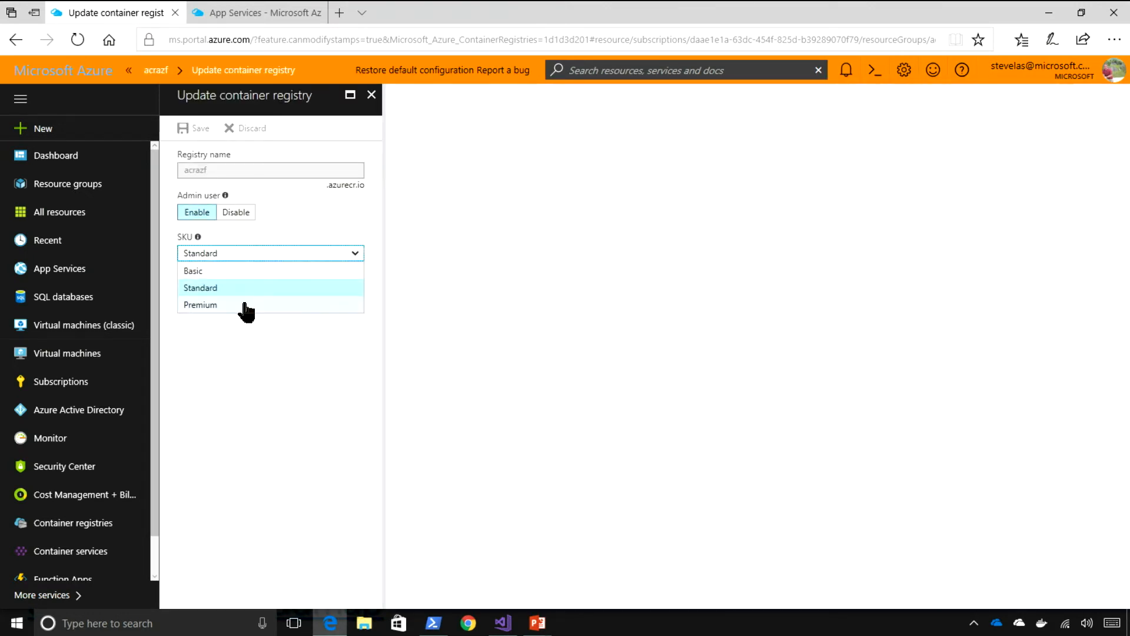
click(200, 305)
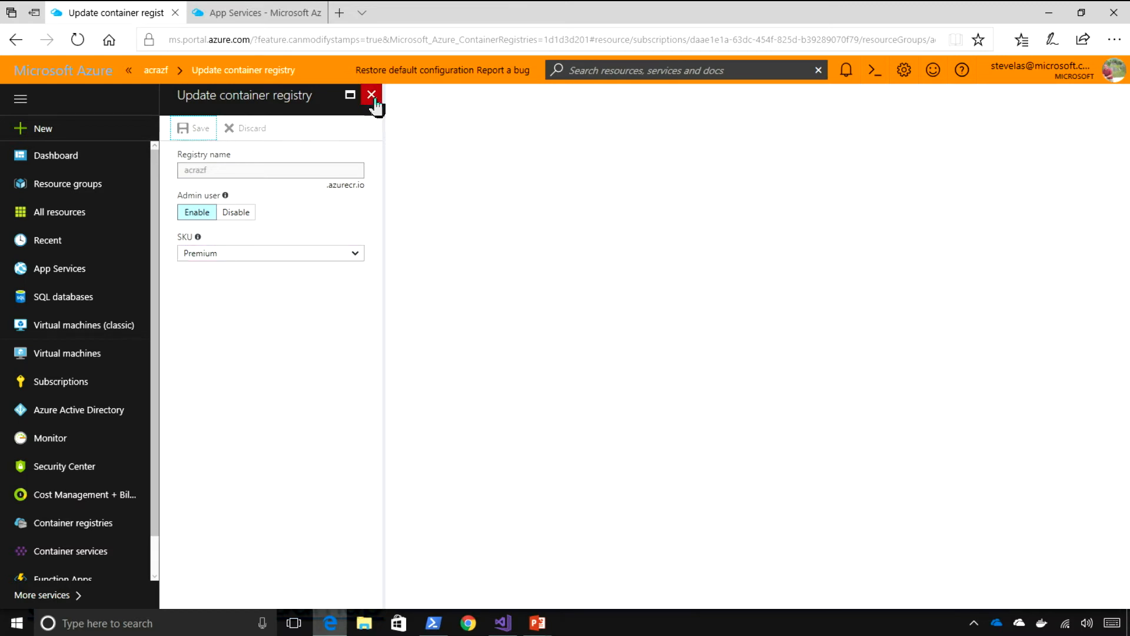
click(371, 94)
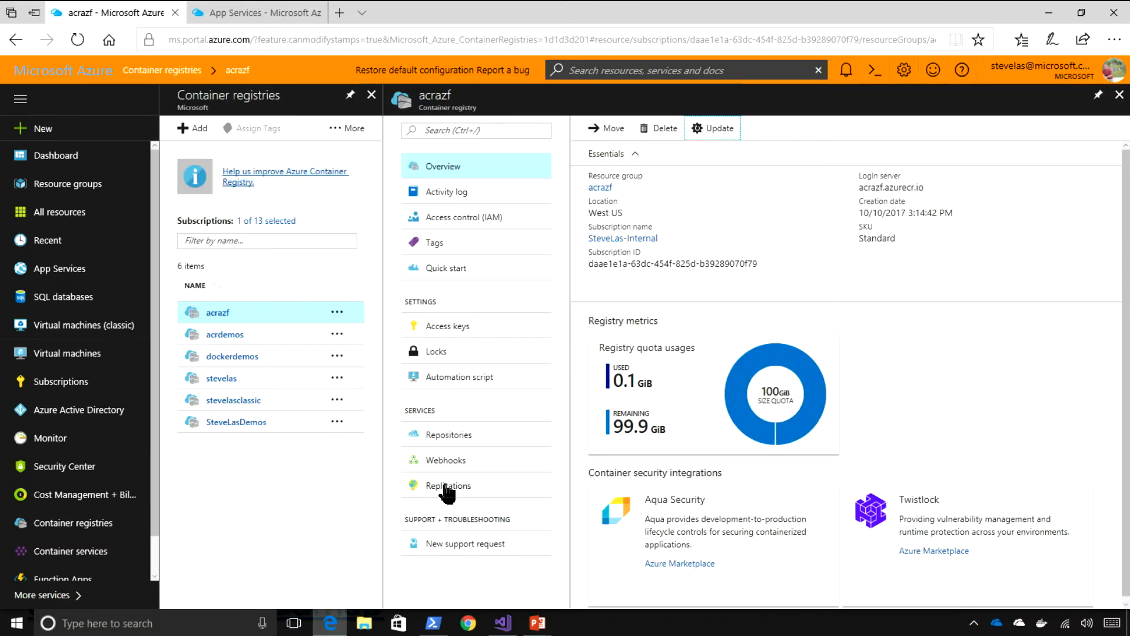
Create a replication of acrazf in South Central US from the Replications map.
click(448, 485)
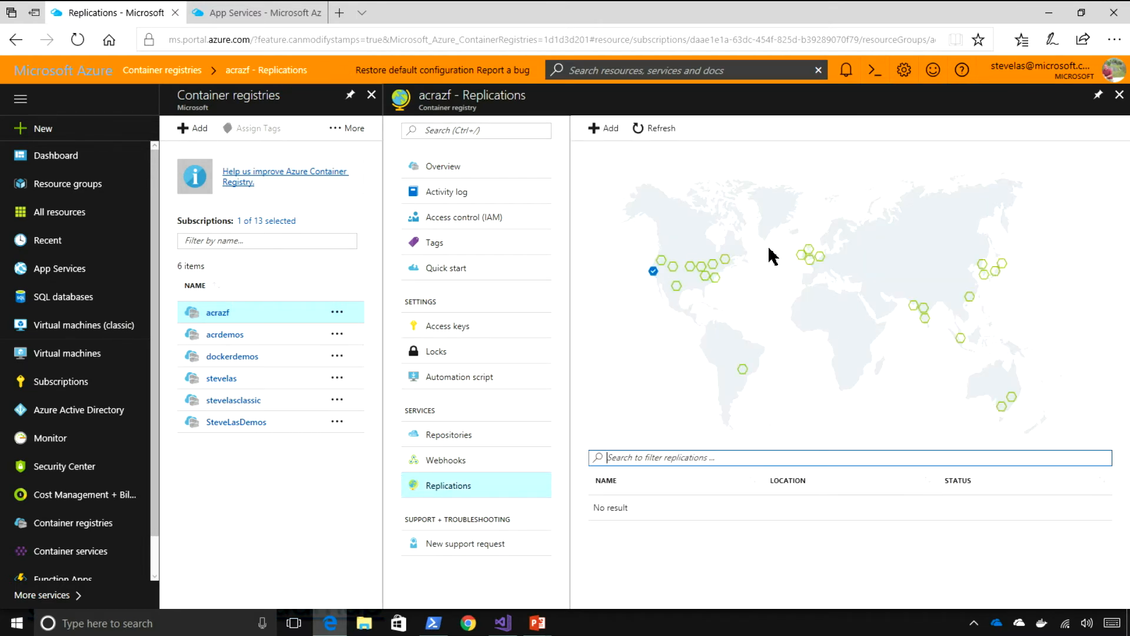
mouse_move(973, 315)
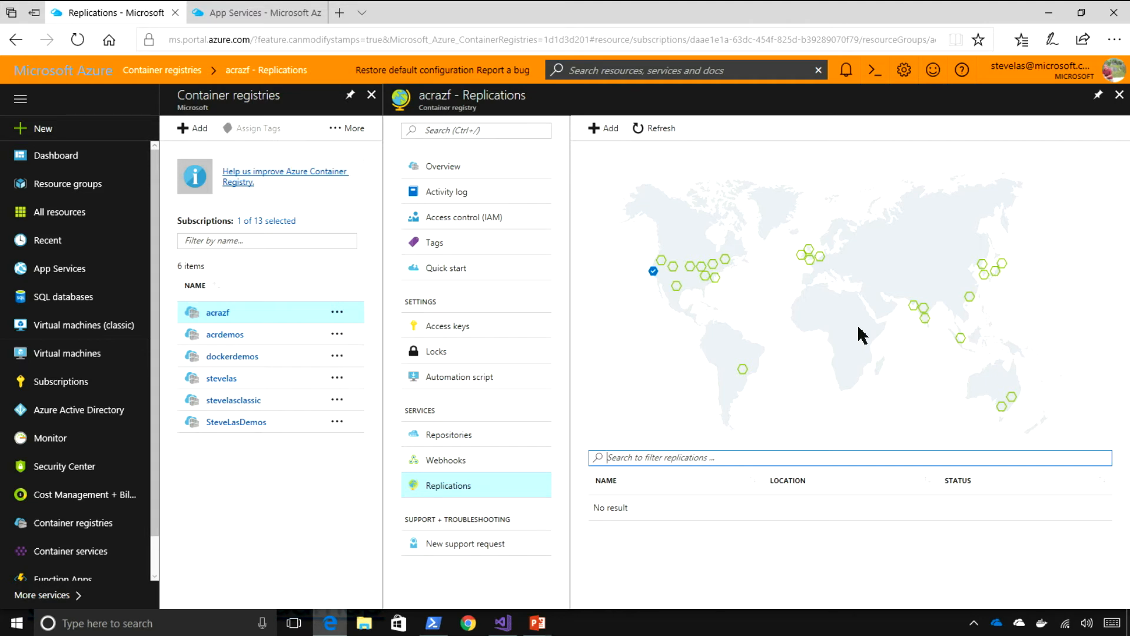
mouse_move(869, 339)
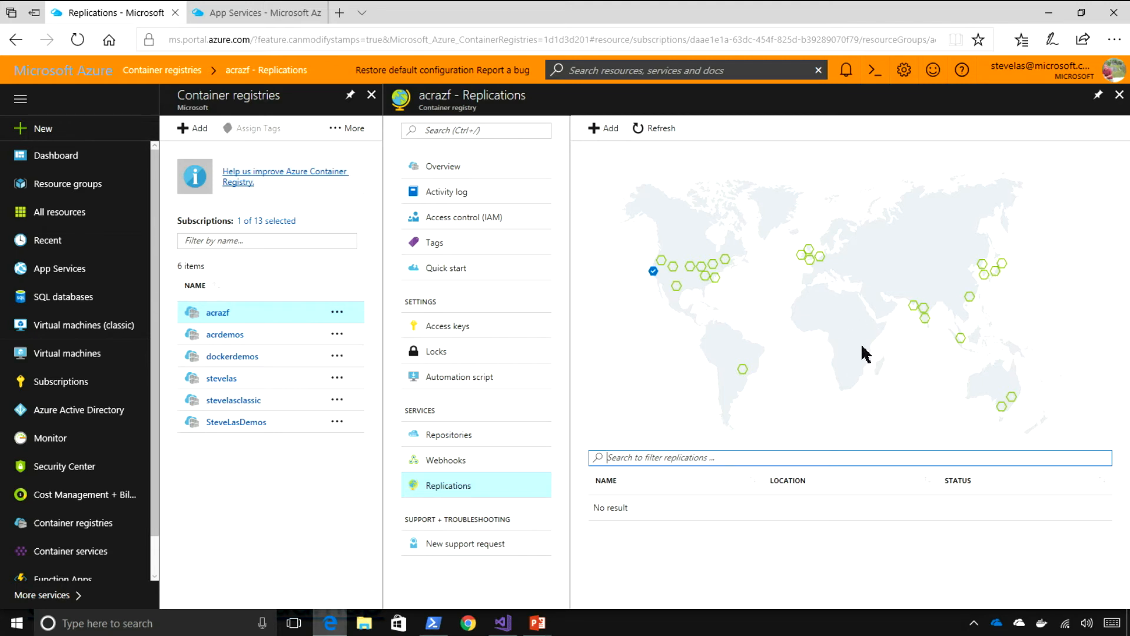
mouse_move(868, 377)
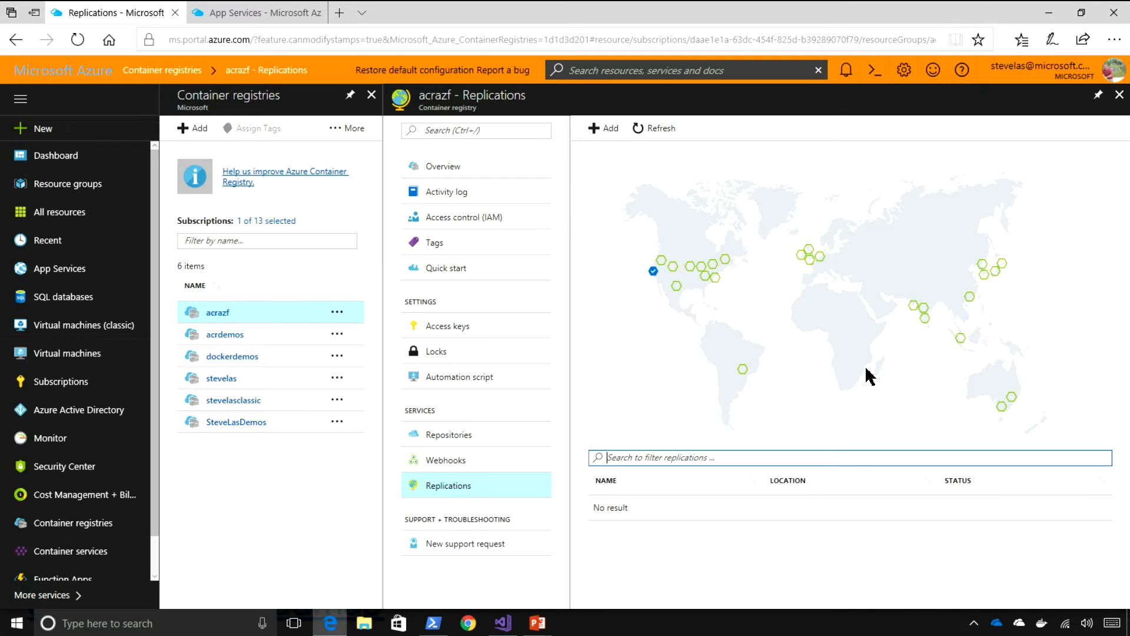
mouse_move(805, 383)
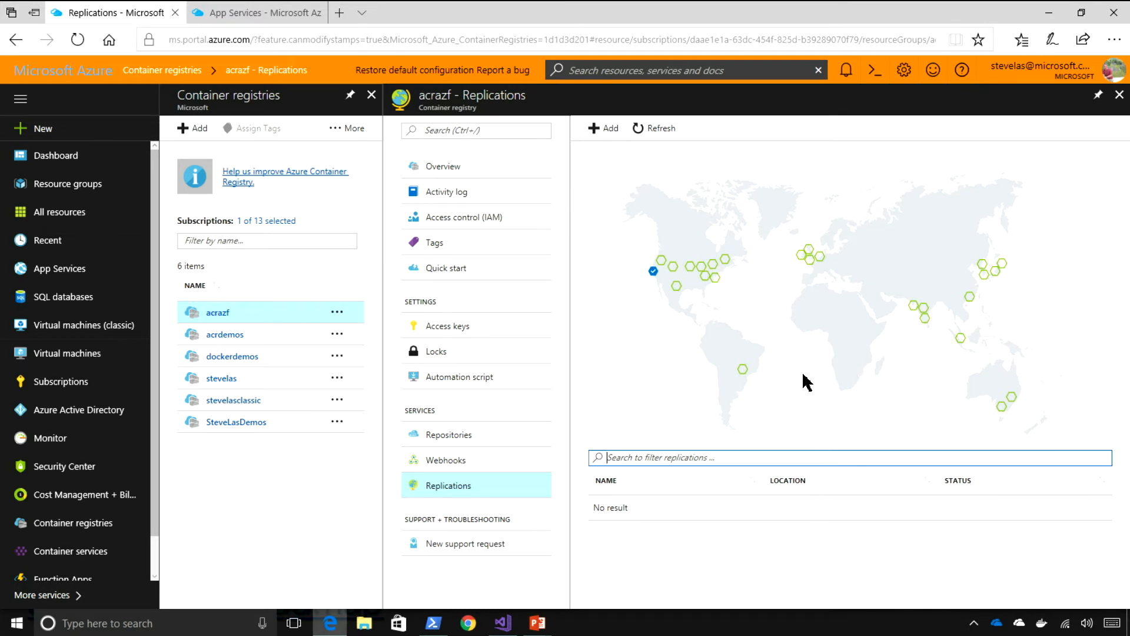
mouse_move(678, 295)
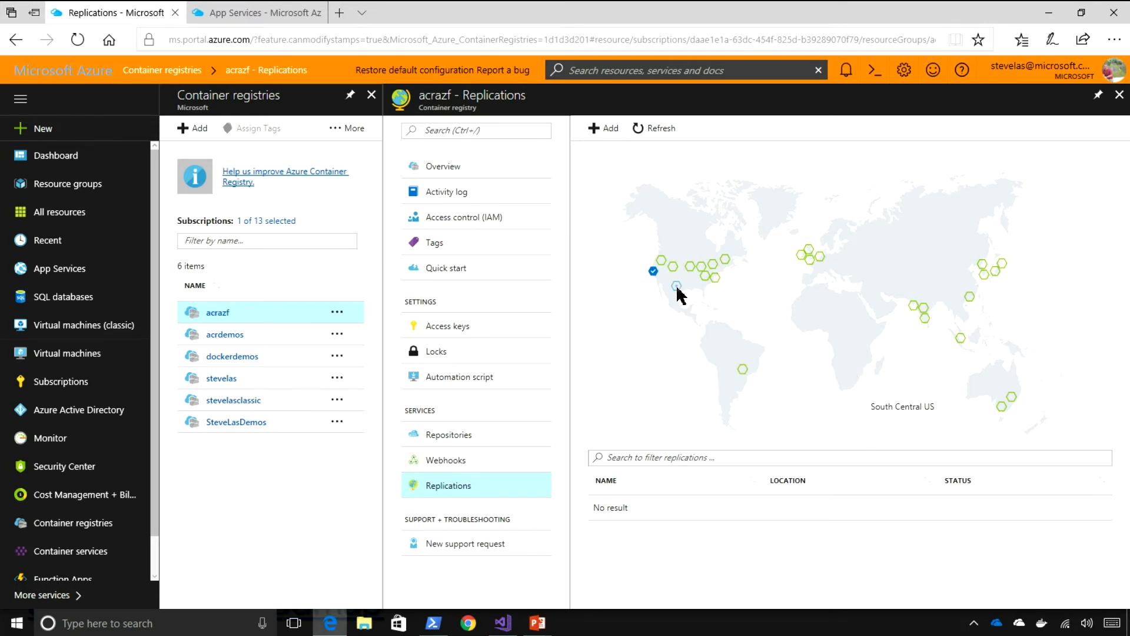
click(601, 129)
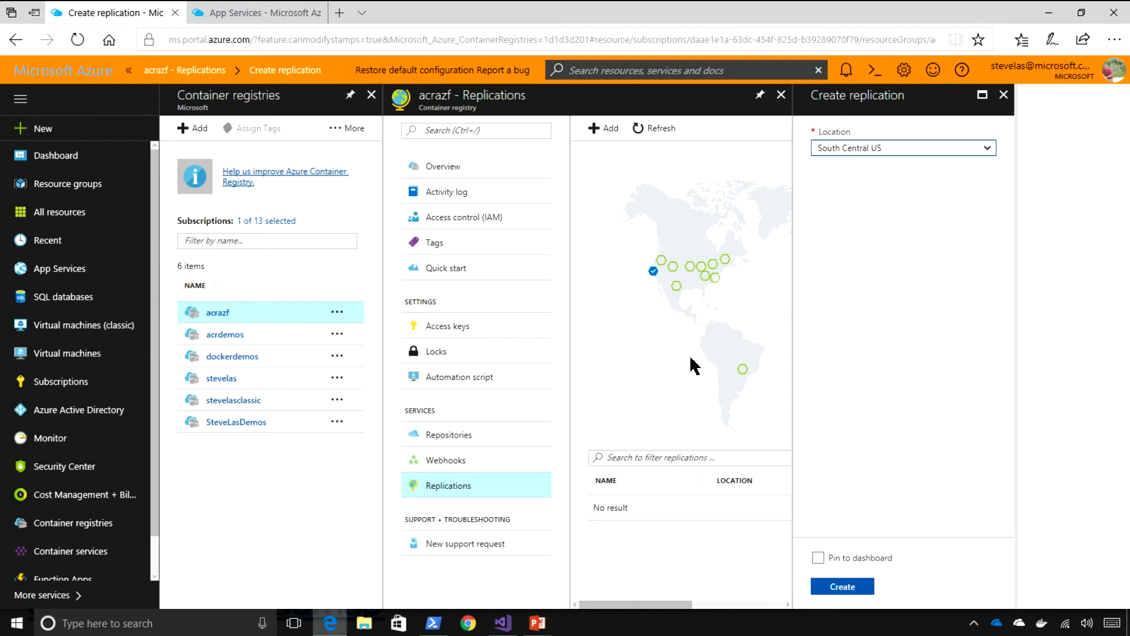
click(842, 586)
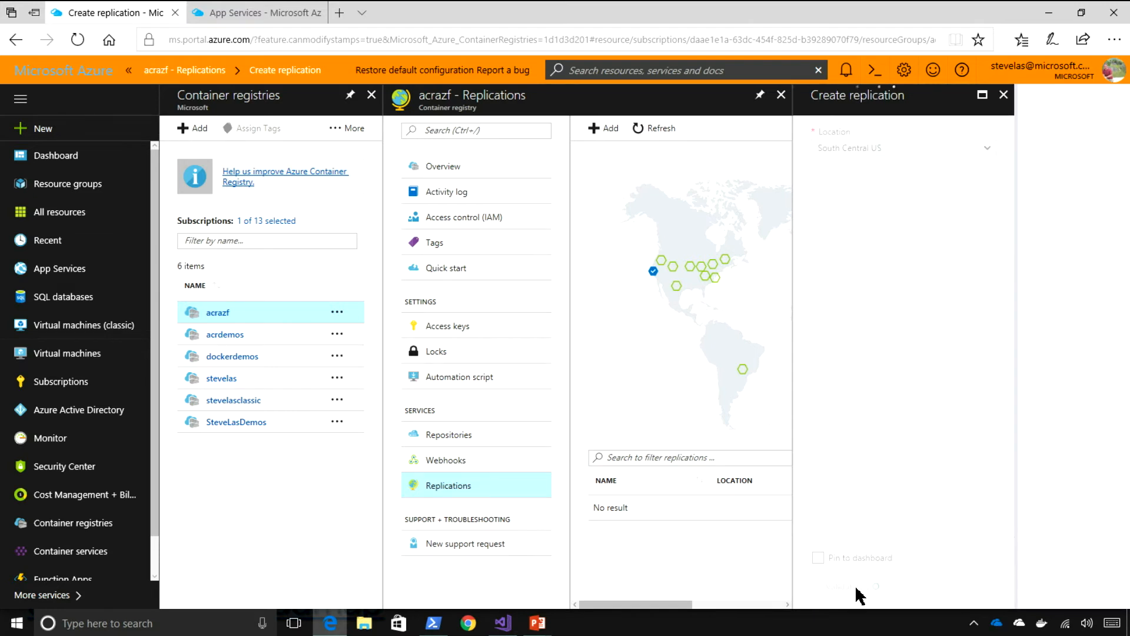